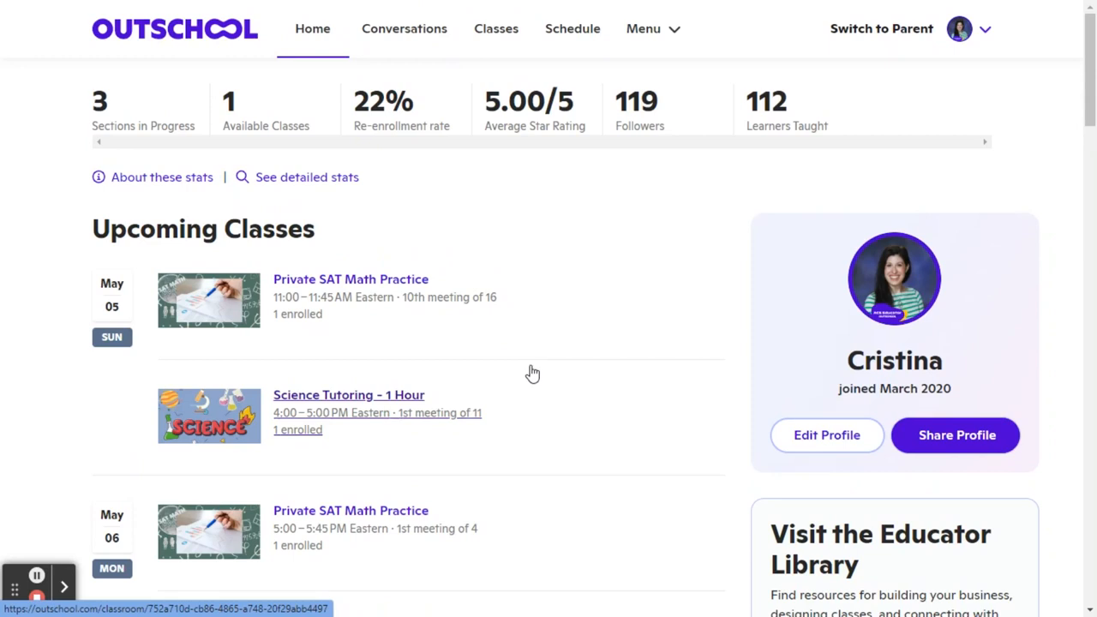
mouse_move(545, 368)
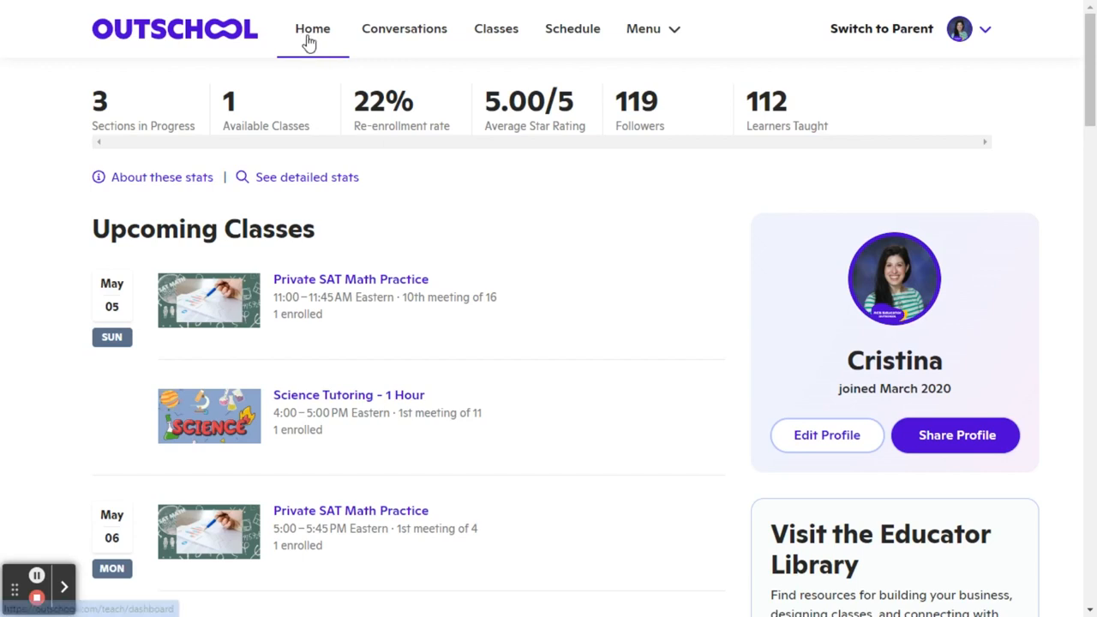
mouse_move(550, 23)
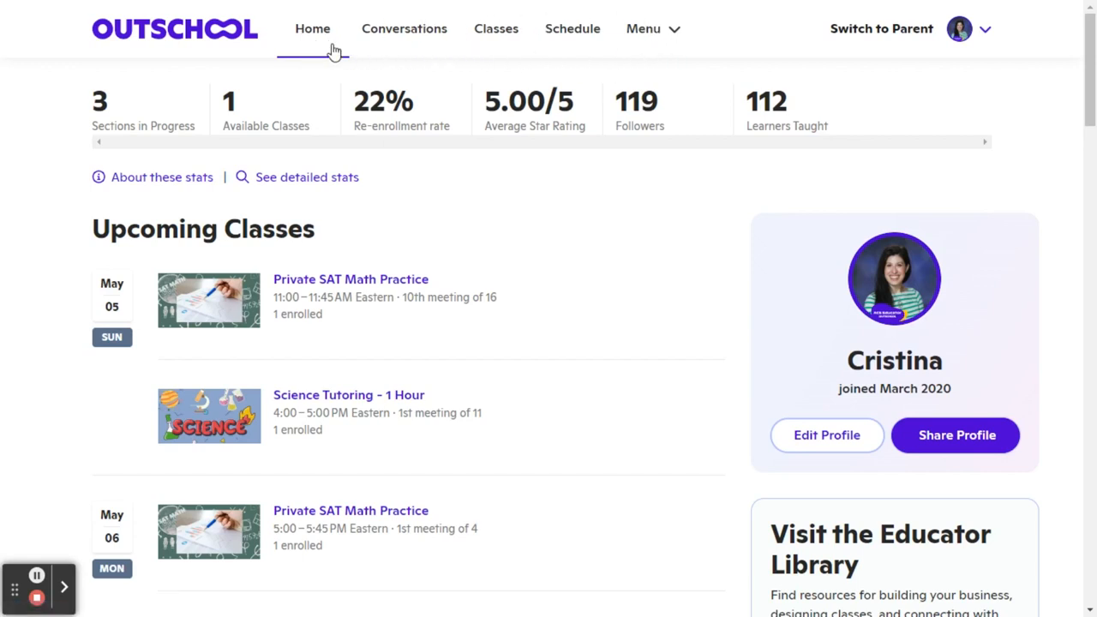
mouse_move(470, 48)
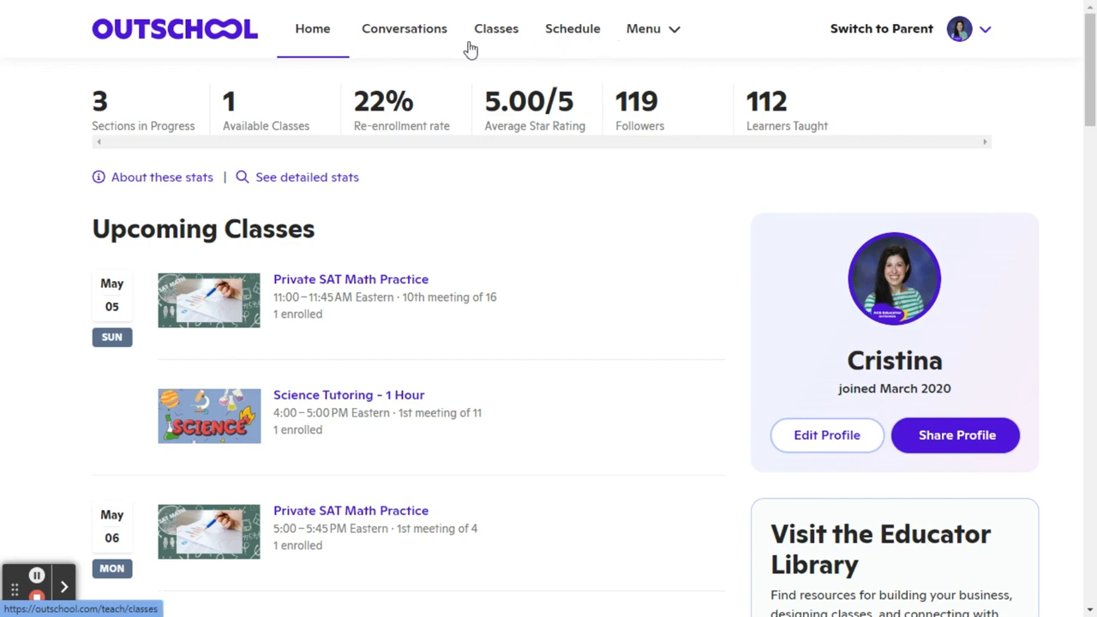
mouse_move(677, 38)
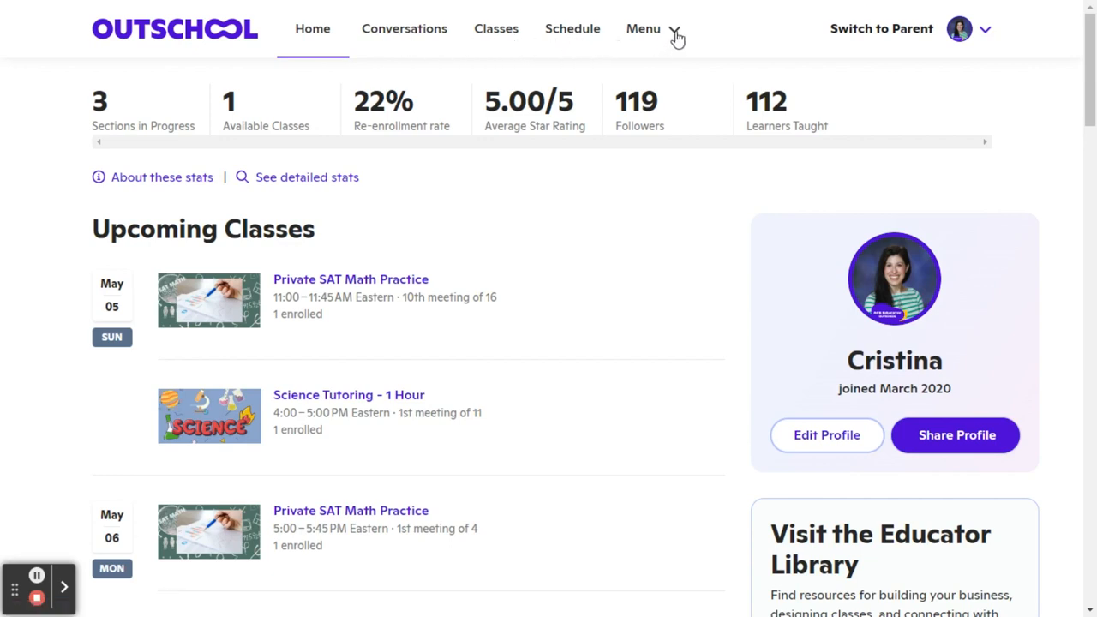
Go to the Coupons page from the top navigation Menu.
left_click(644, 28)
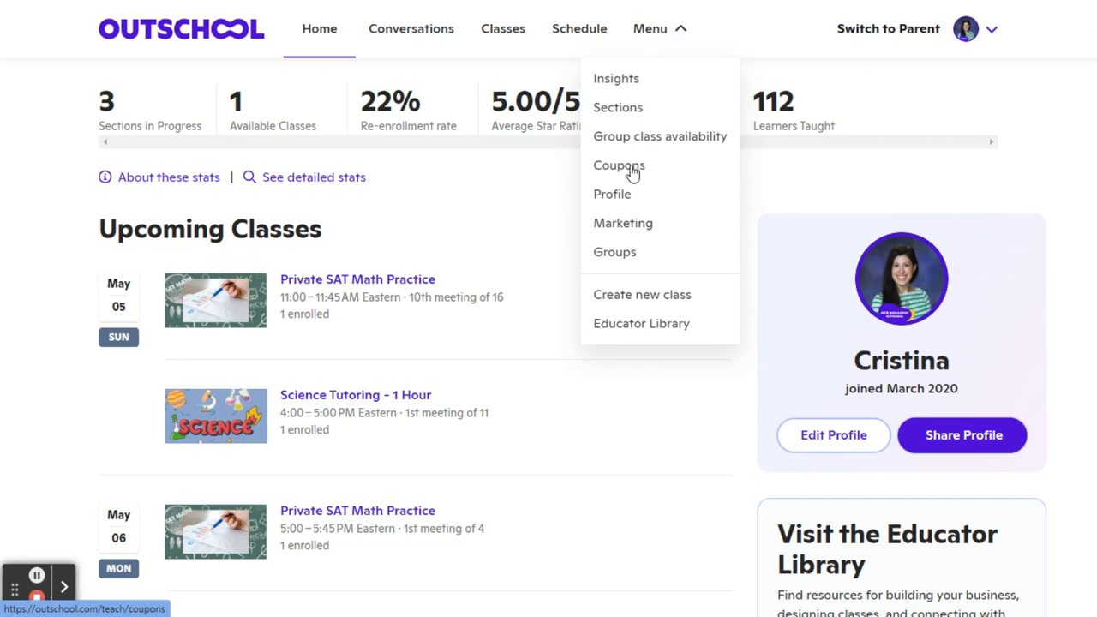
left_click(618, 165)
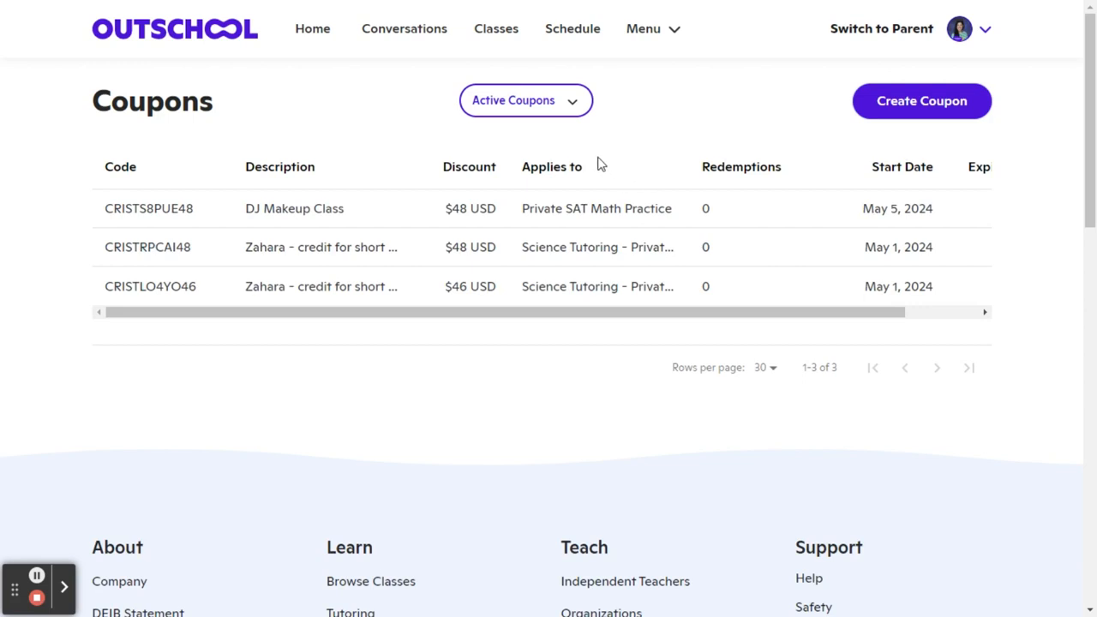
mouse_move(439, 272)
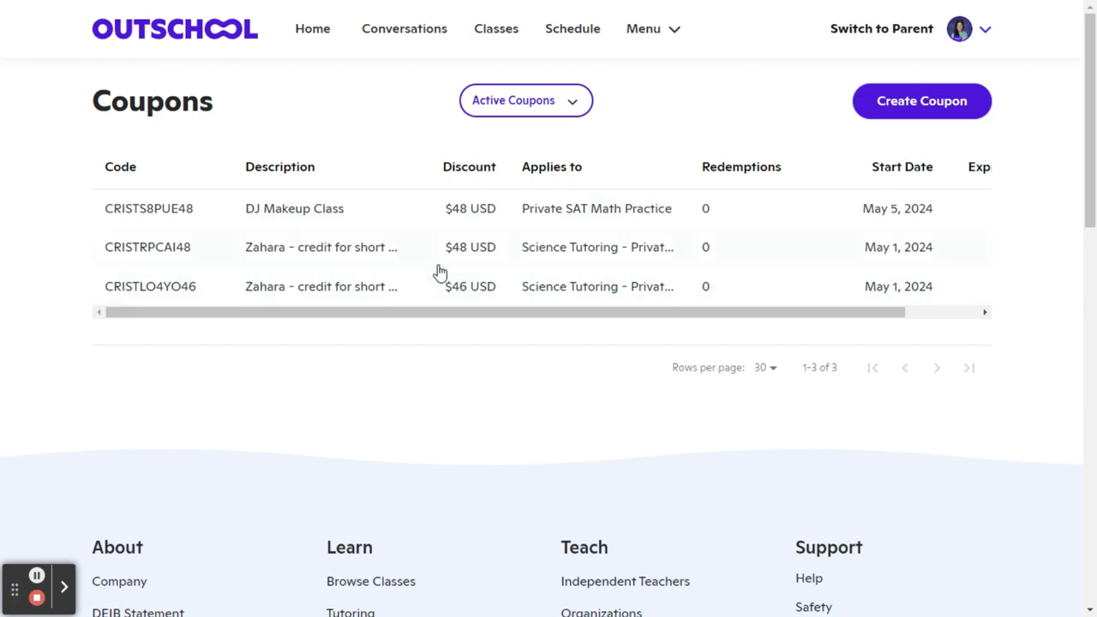
mouse_move(658, 208)
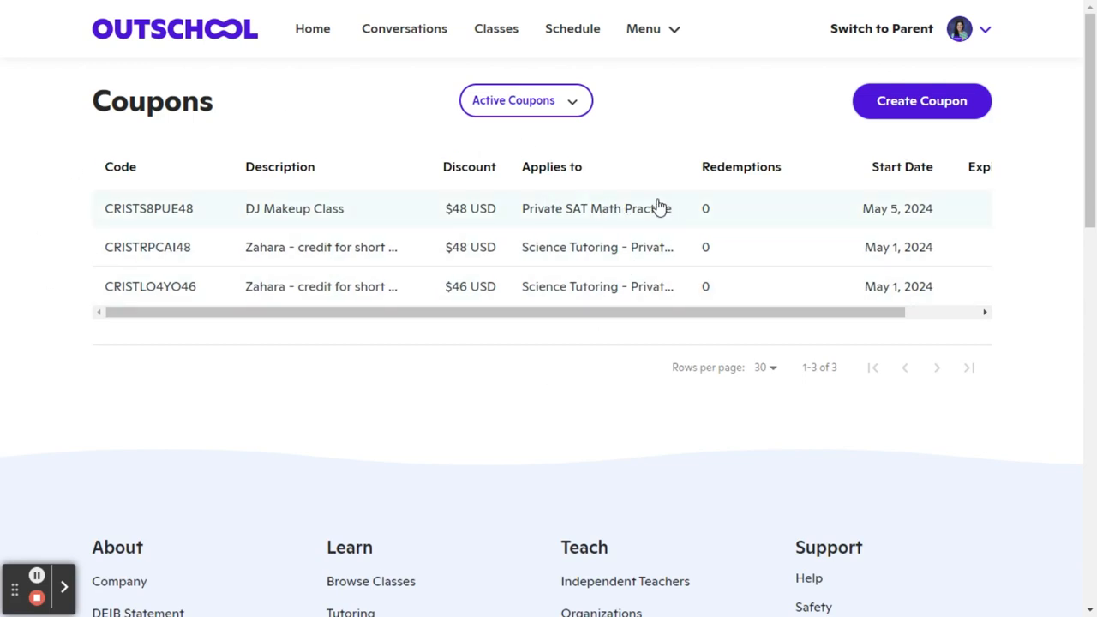
mouse_move(460, 220)
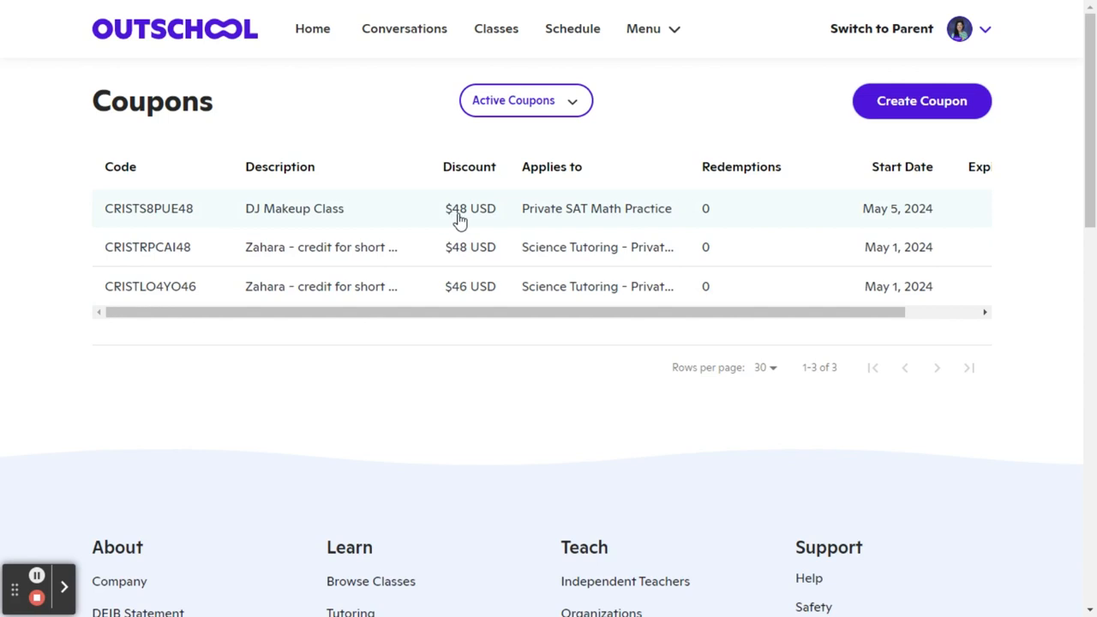
mouse_move(643, 206)
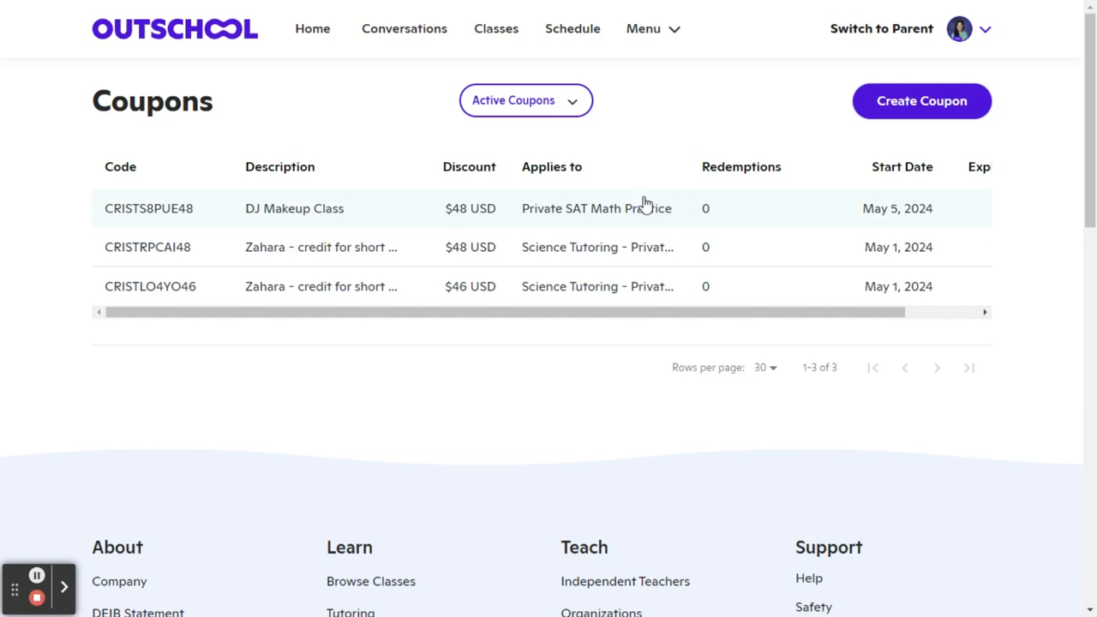
mouse_move(829, 112)
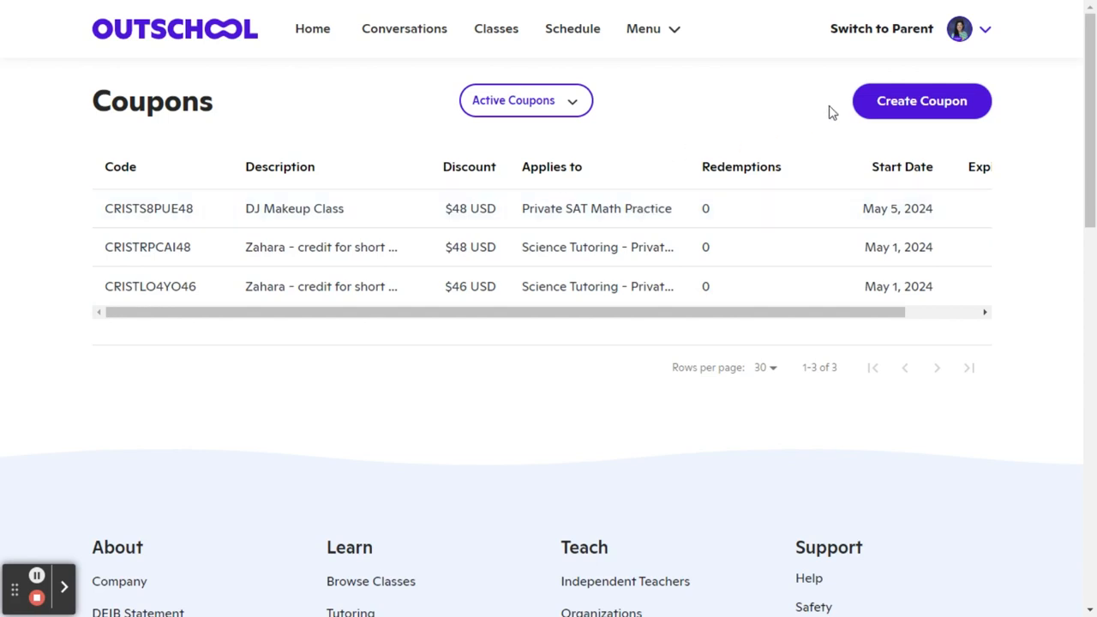
mouse_move(921, 111)
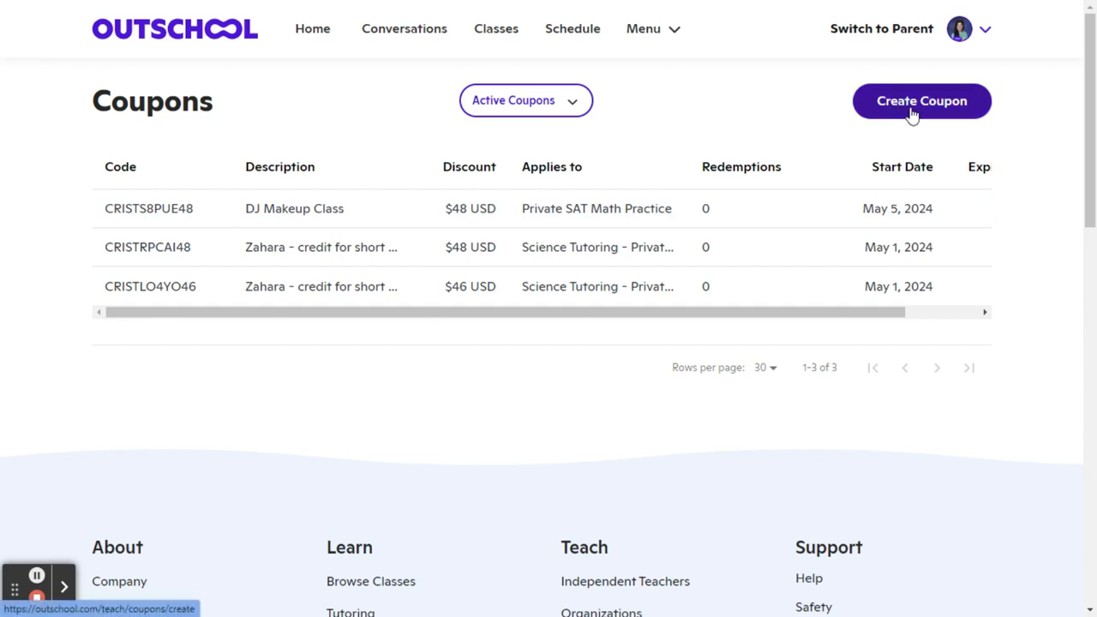
left_click(921, 100)
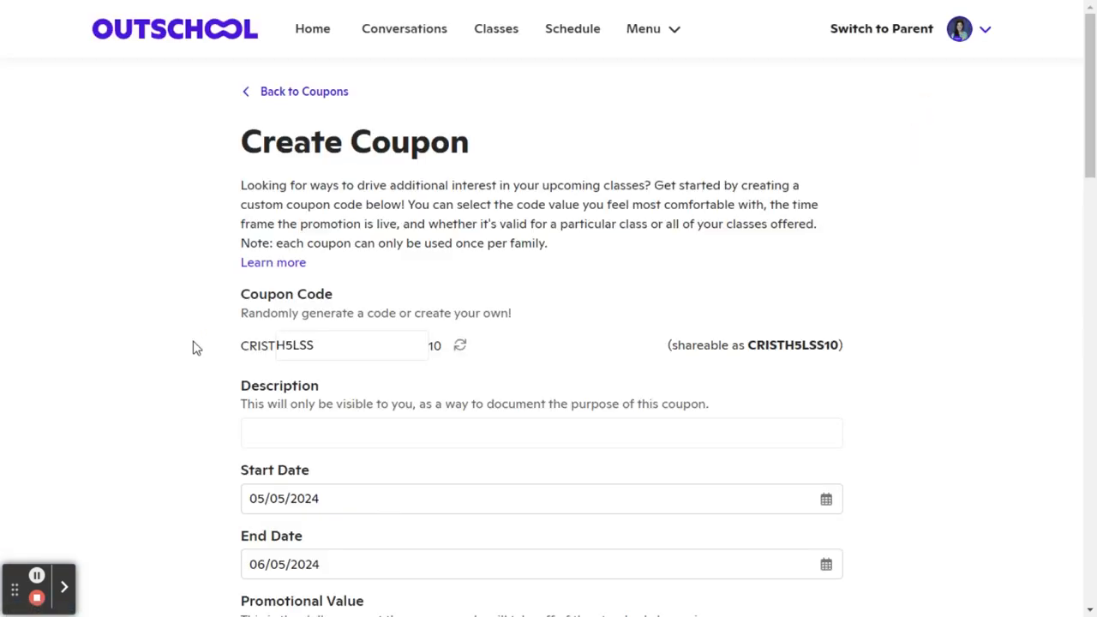
mouse_move(306, 326)
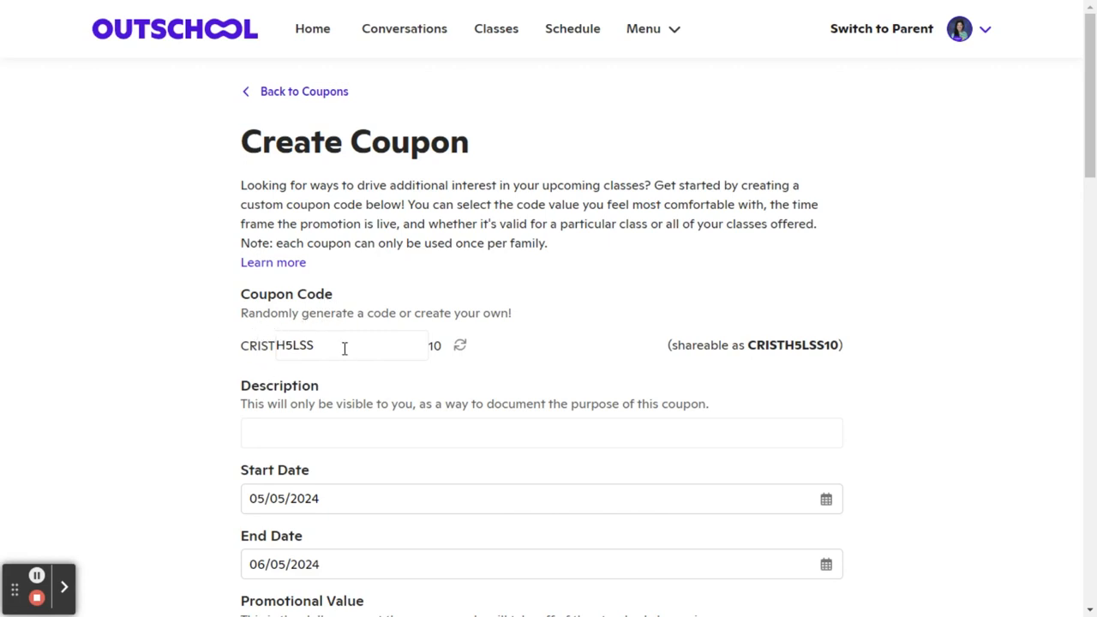
double_click(296, 344)
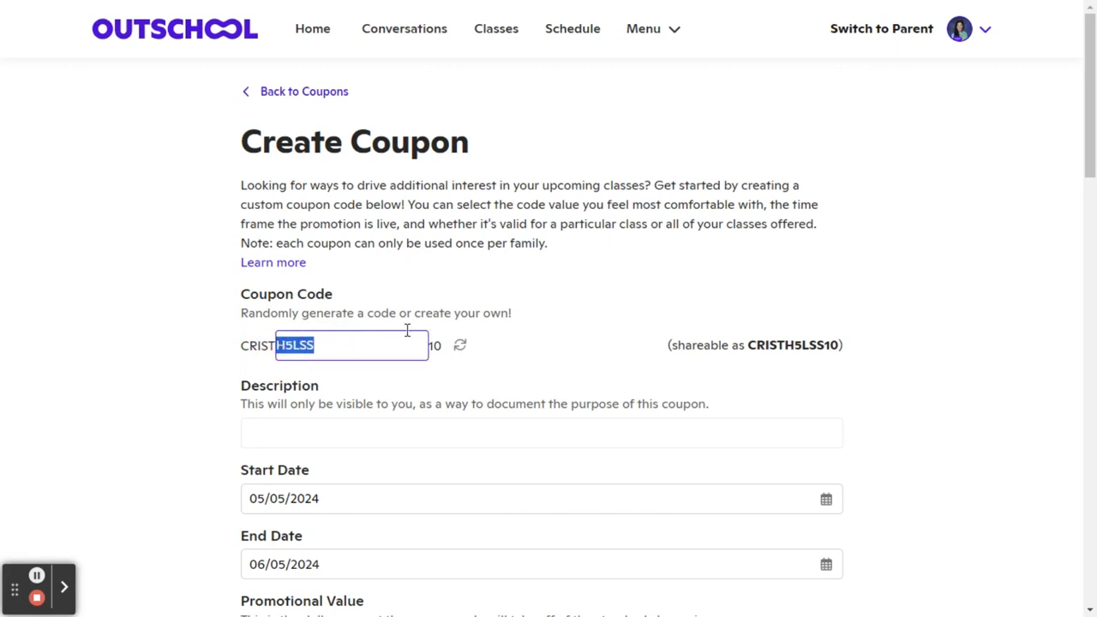
scroll("down", 3)
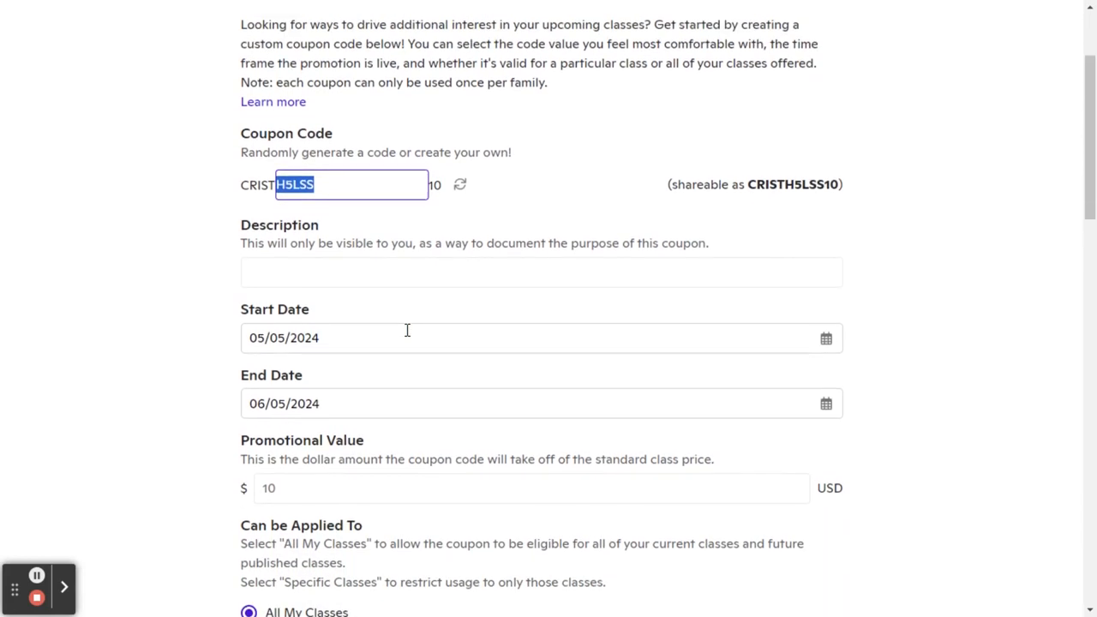
scroll("up", 3)
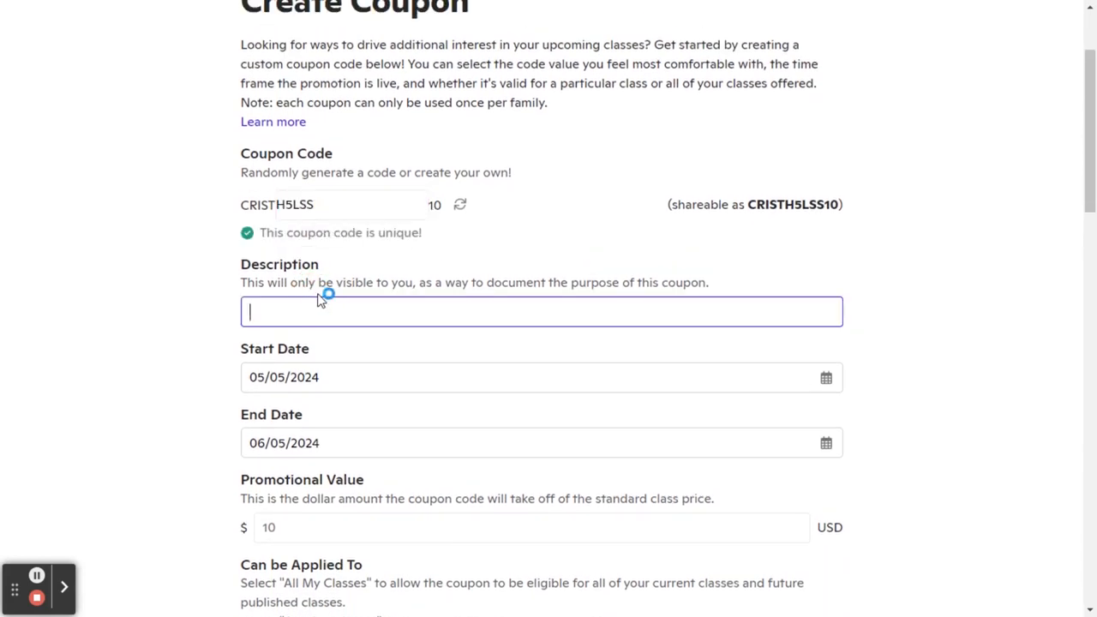
Enter "This note is only seen by you" as the coupon description.
type("This note is")
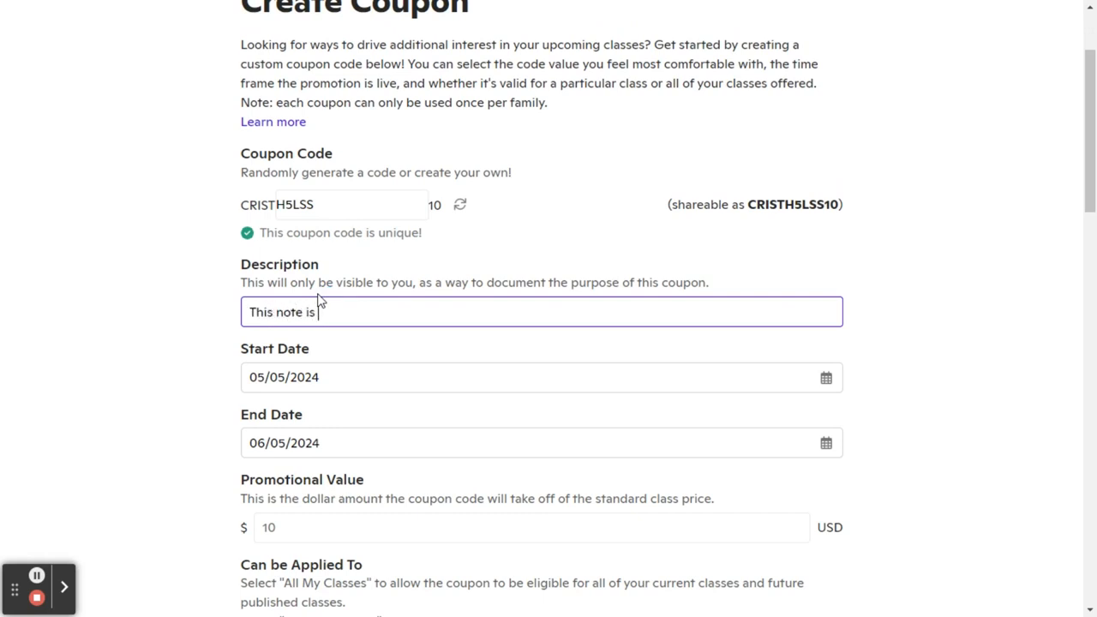
type("only seen by you")
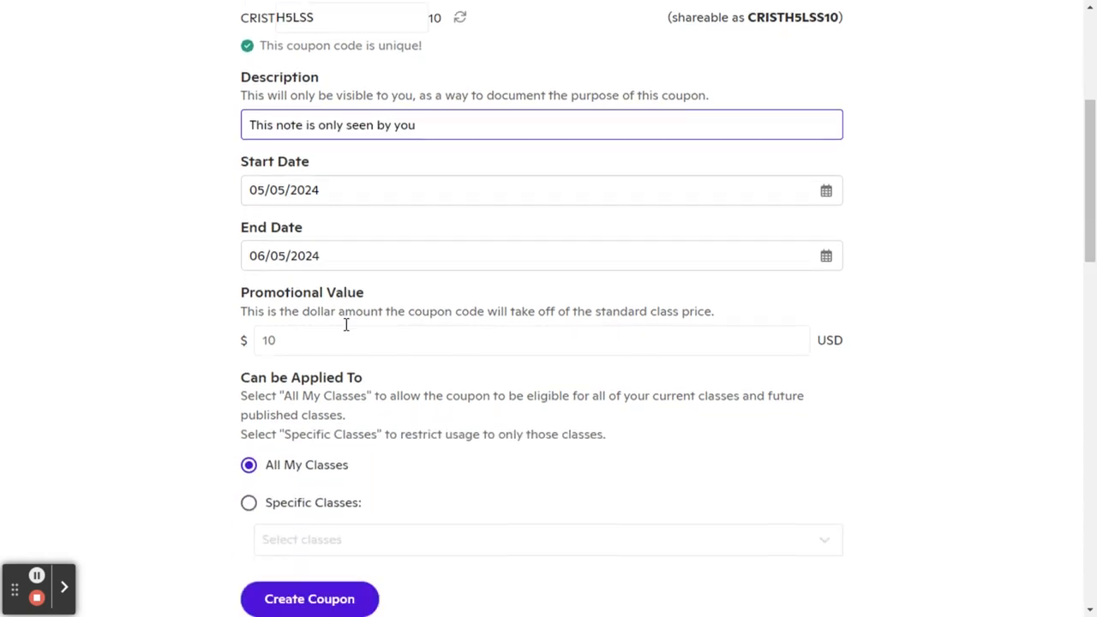
scroll("down", 3)
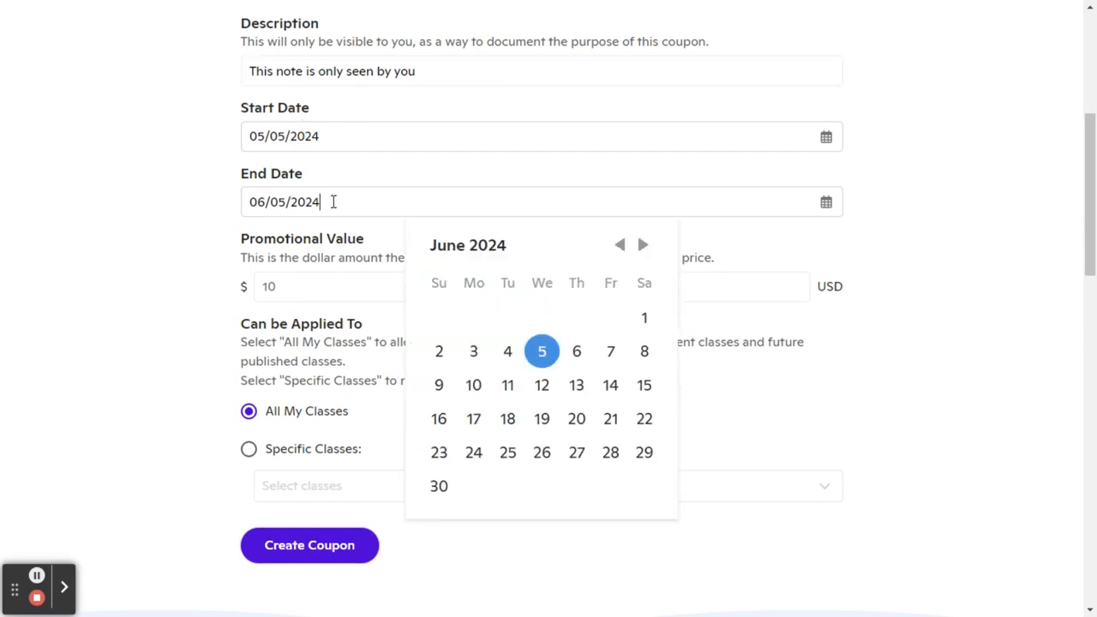
mouse_move(324, 247)
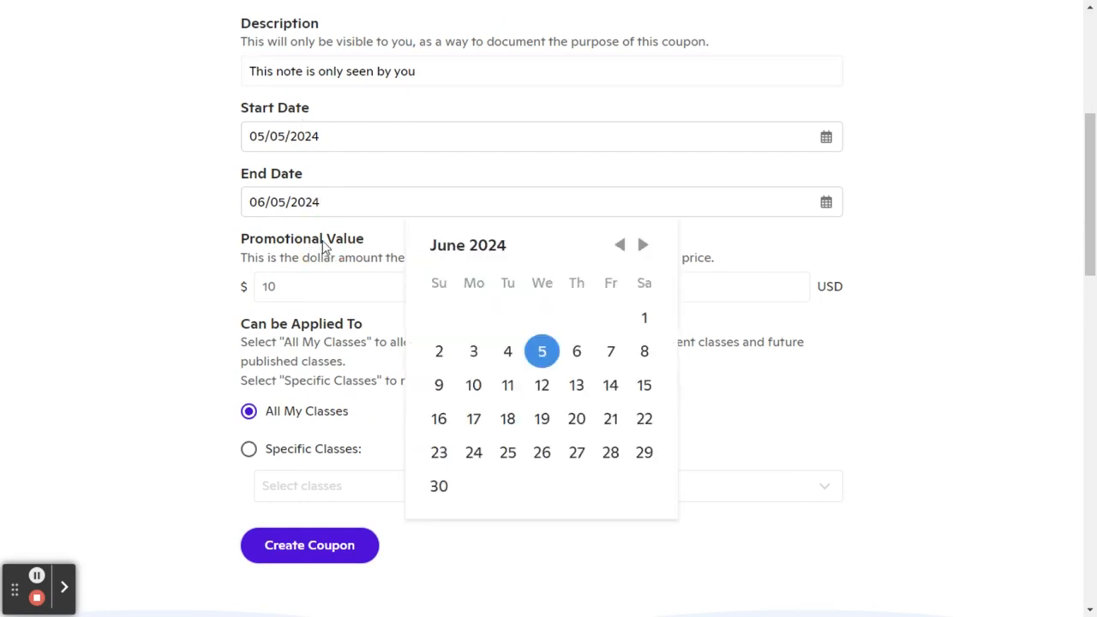
Dismiss the date picker and cut the promotional value from 10 to 1.
left_click(304, 286)
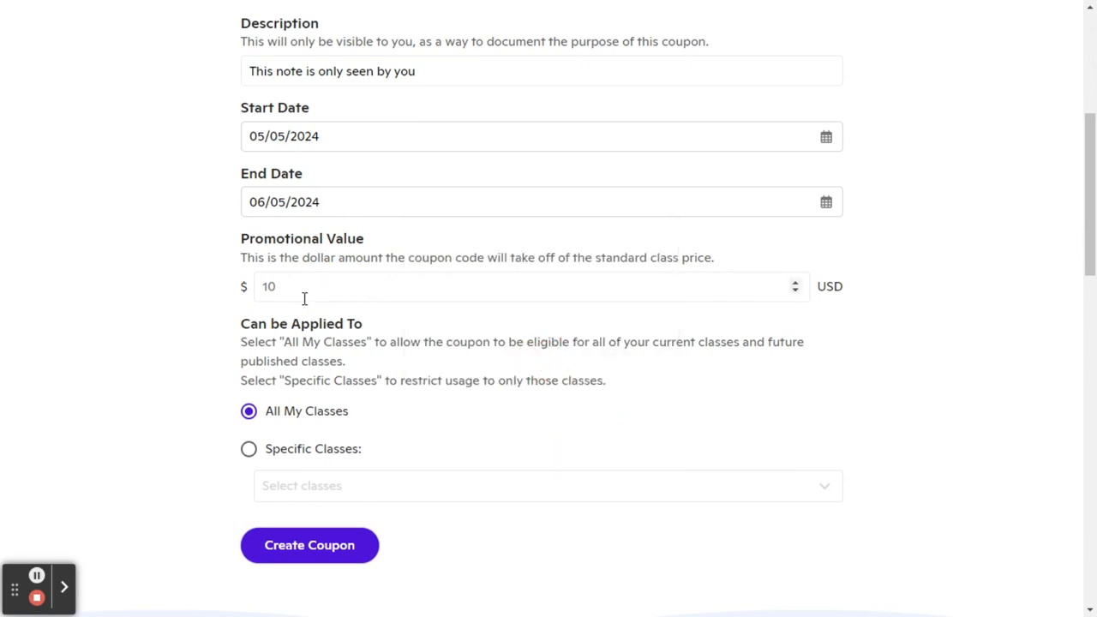
left_click(522, 286)
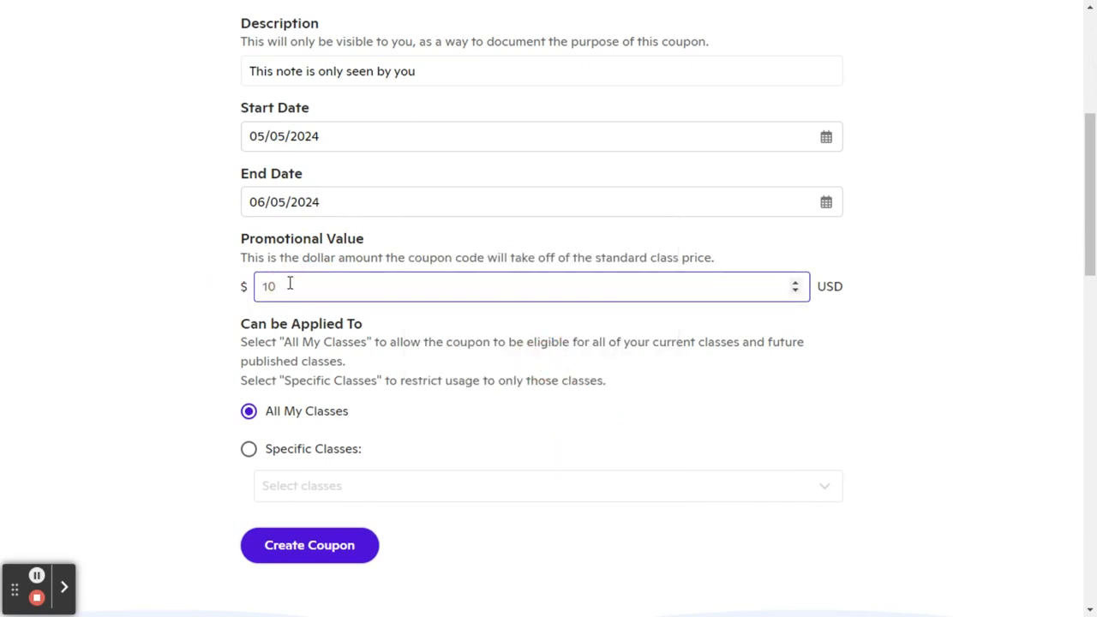
key("Backspace")
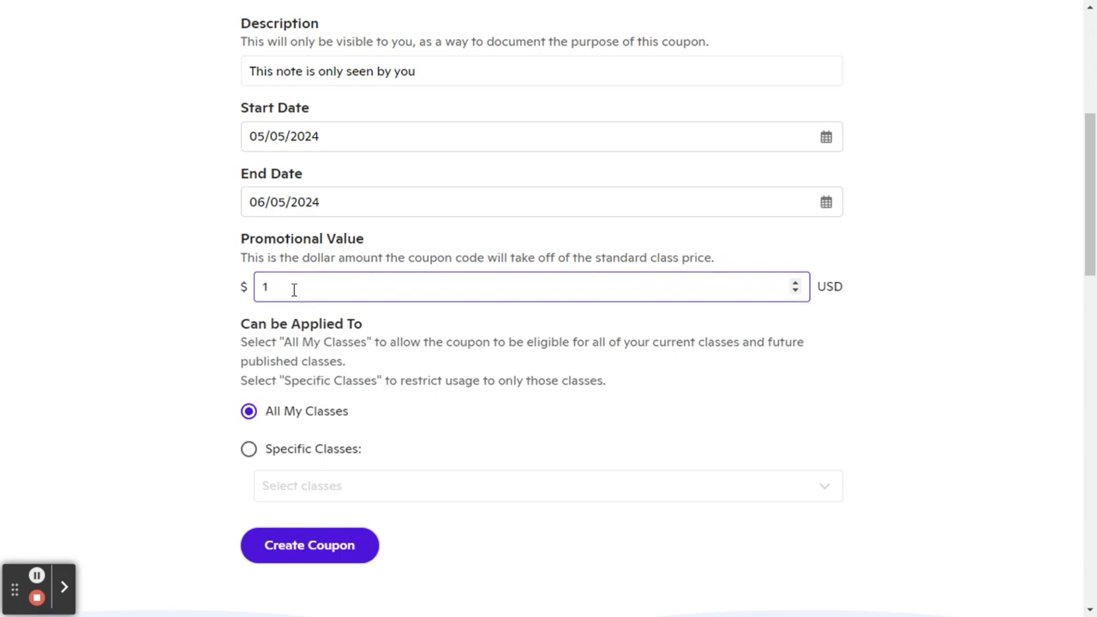
mouse_move(371, 379)
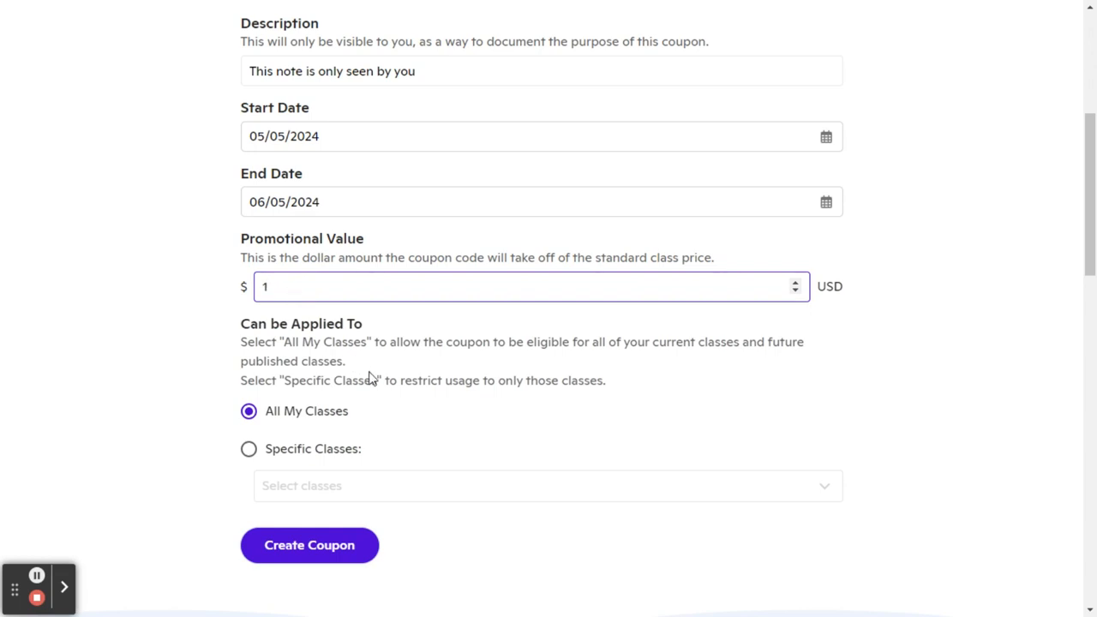
Switch the coupon's applicability from all classes to Specific Classes.
scroll("down", 3)
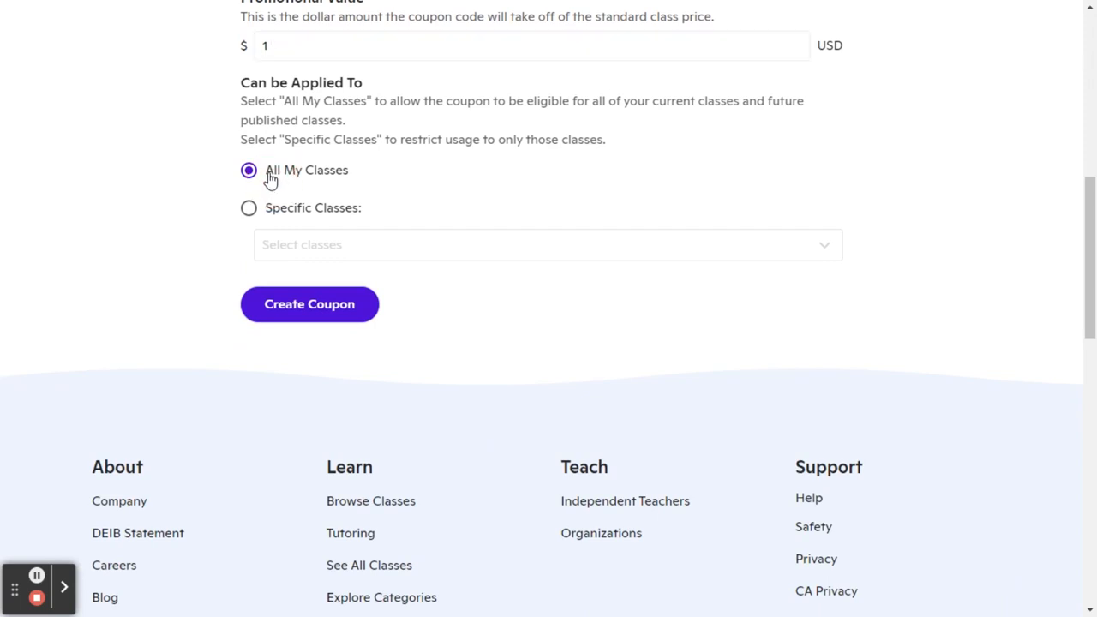
left_click(248, 207)
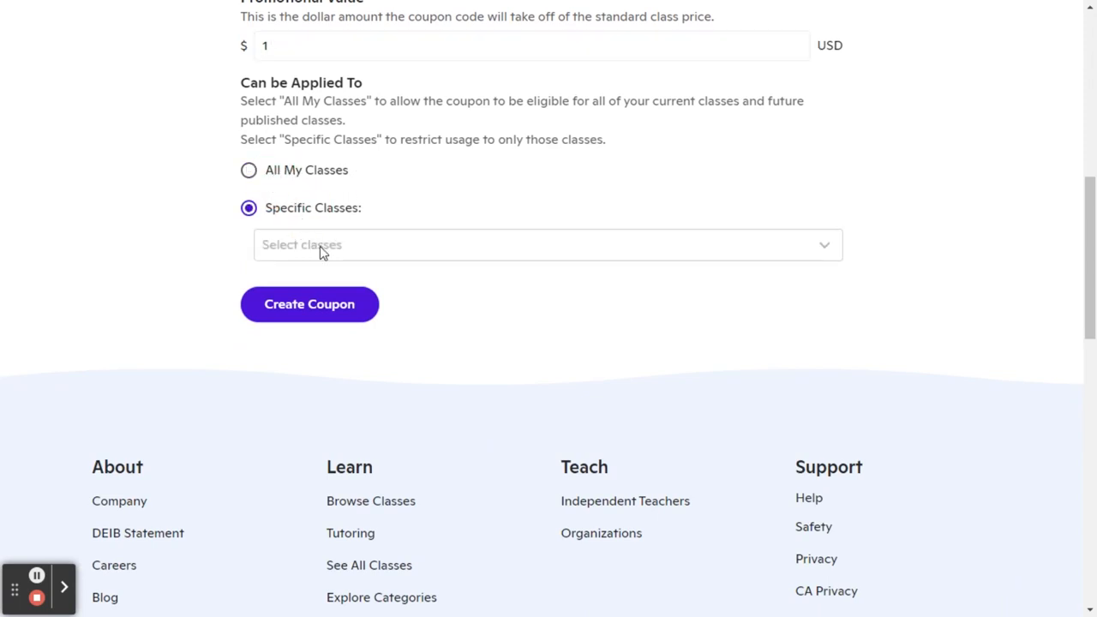
left_click(547, 245)
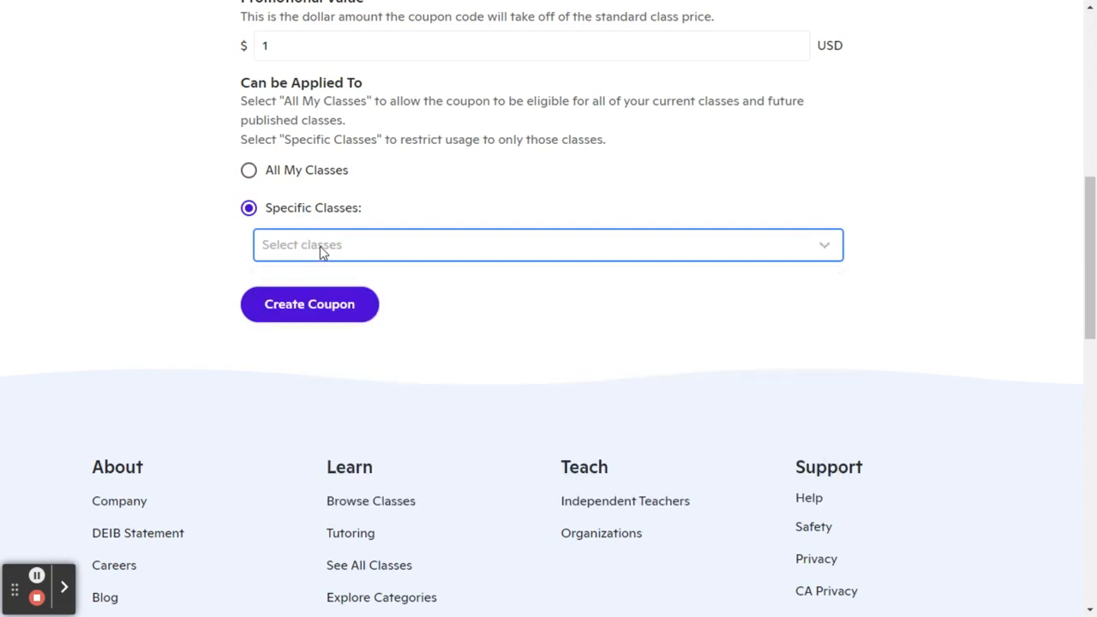
scroll("up", 3)
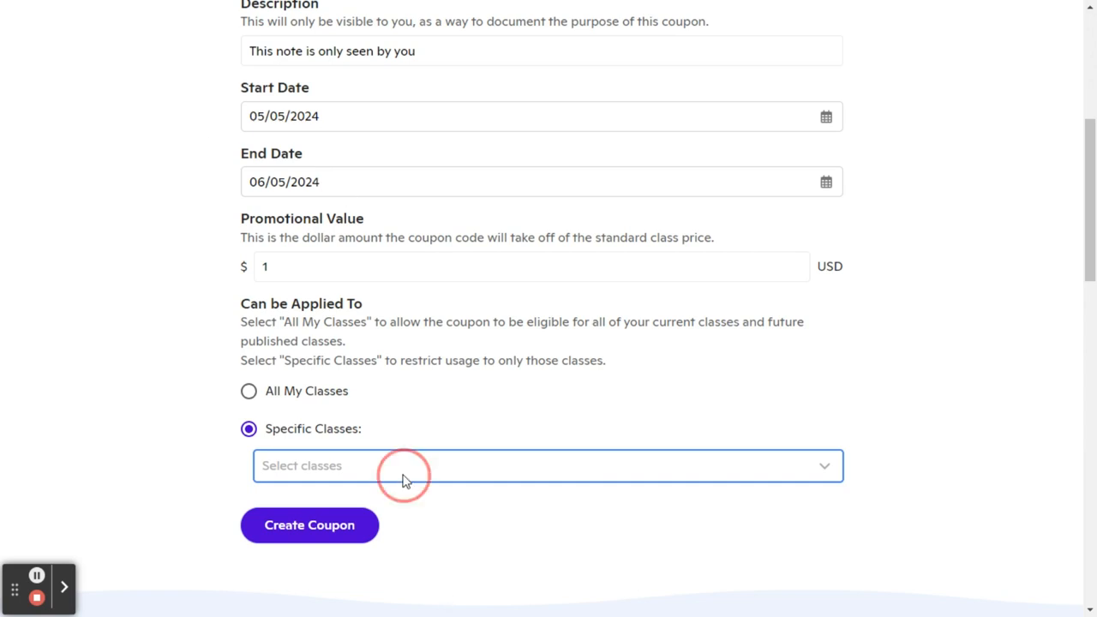
Pick Guided ACT Math Practice and Guided ACT Science Practice from the class list.
left_click(547, 465)
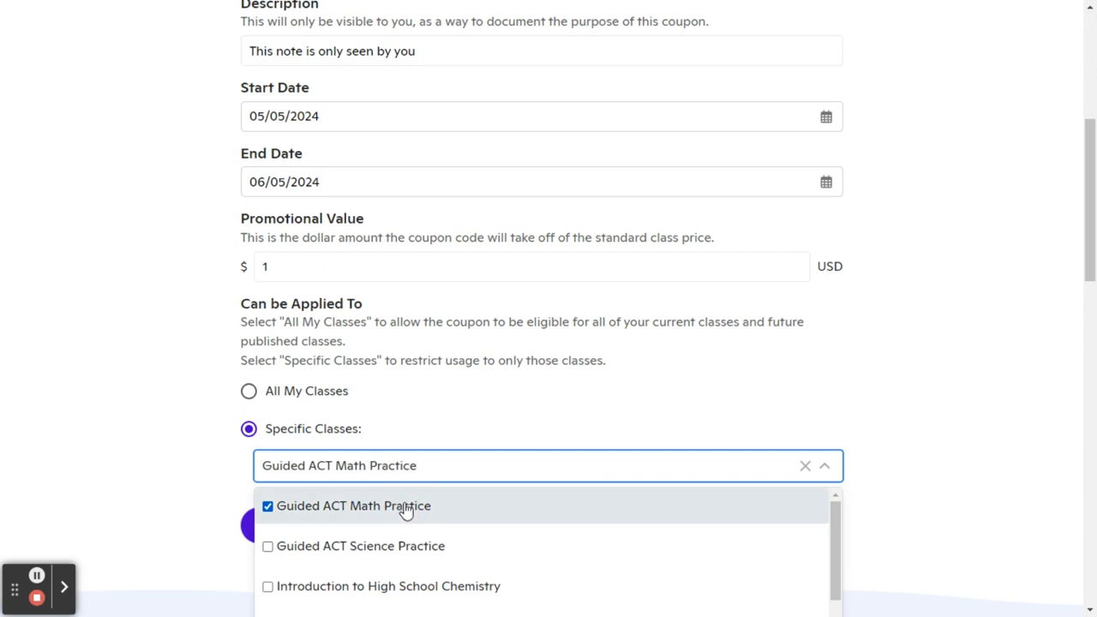
scroll("up", 3)
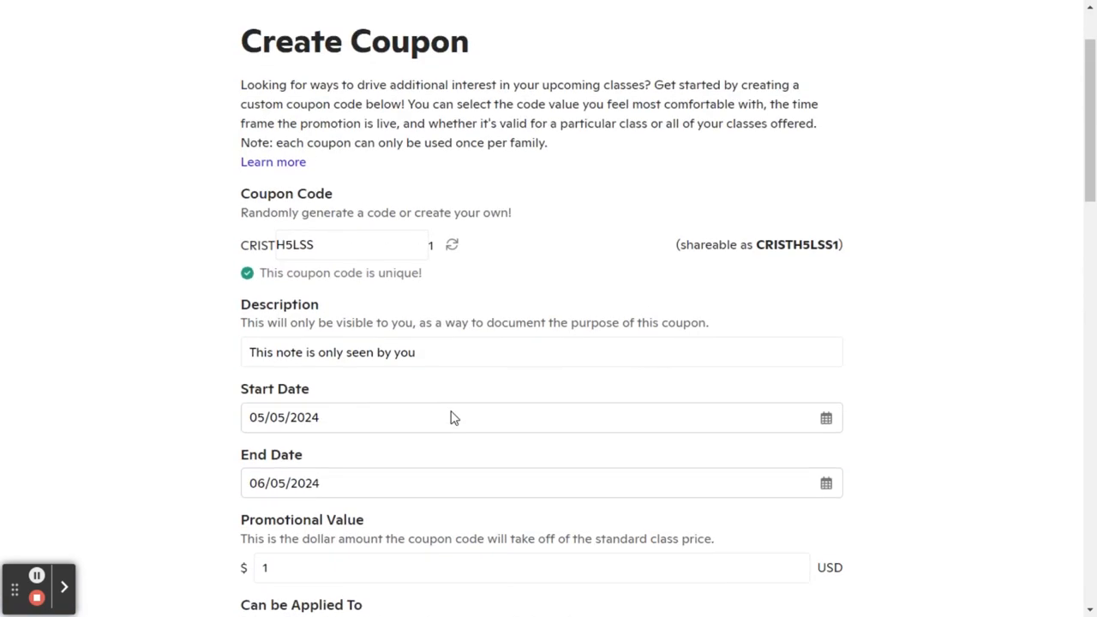
scroll("down", 3)
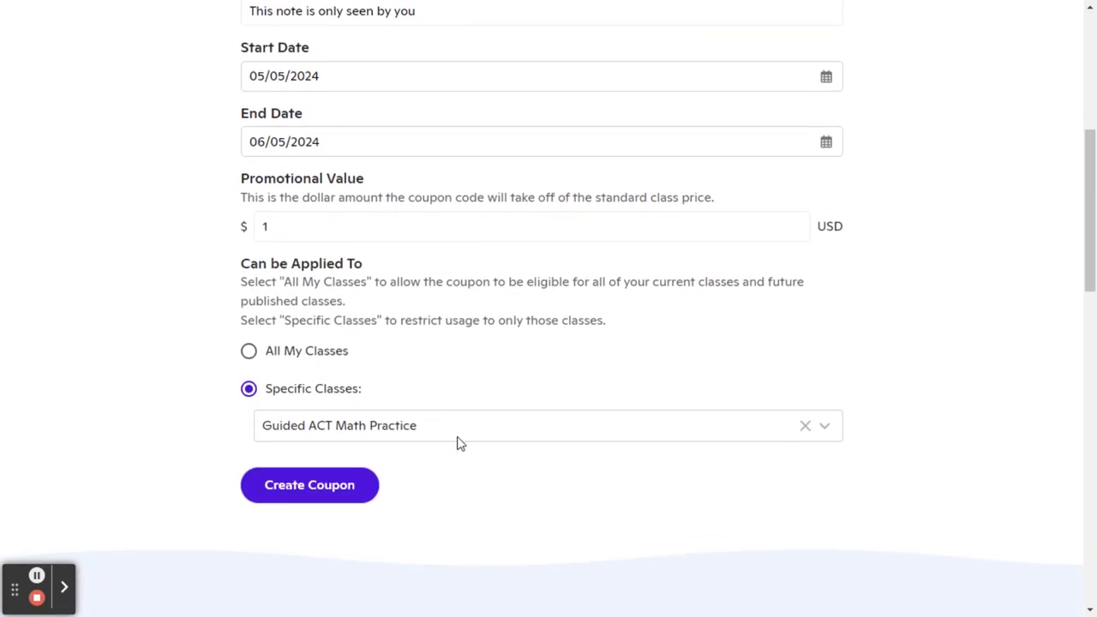
scroll("up", 3)
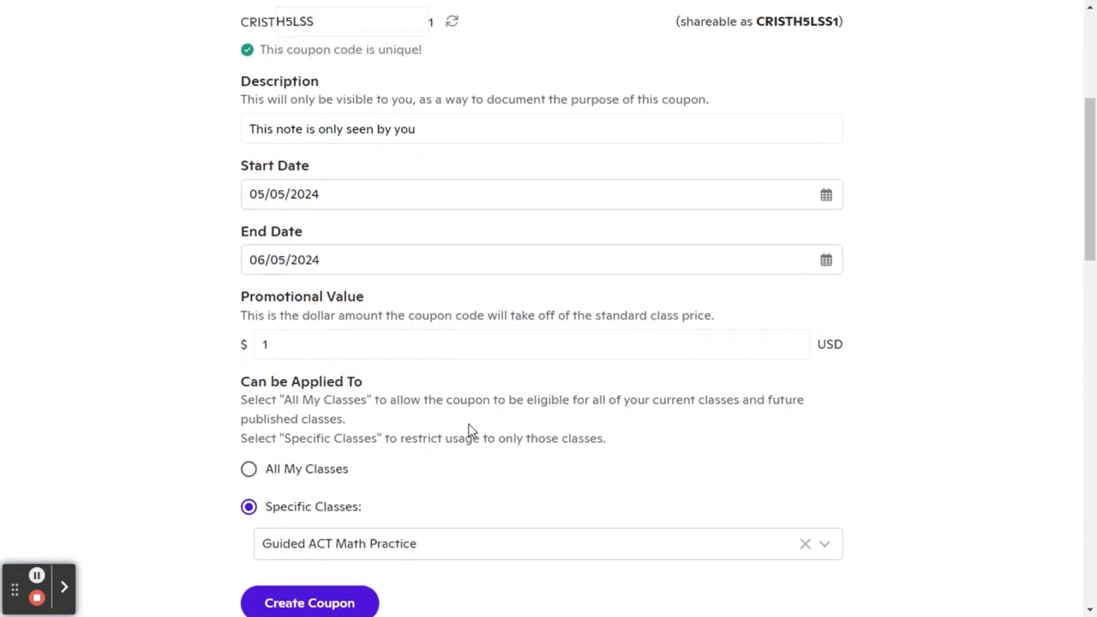
scroll("down", 3)
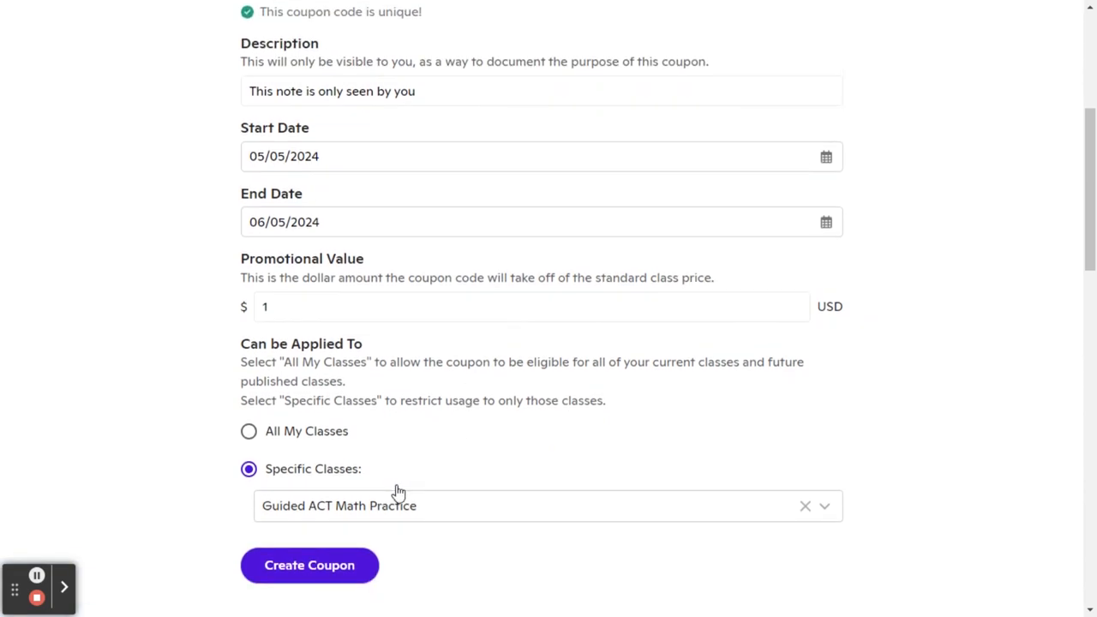
mouse_move(393, 462)
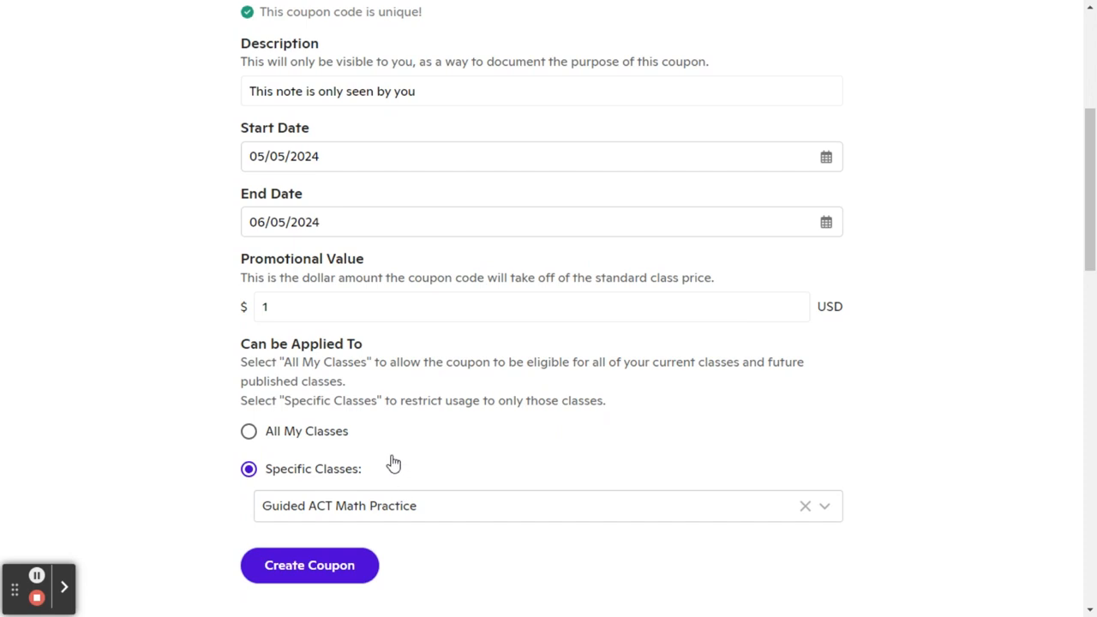
mouse_move(373, 510)
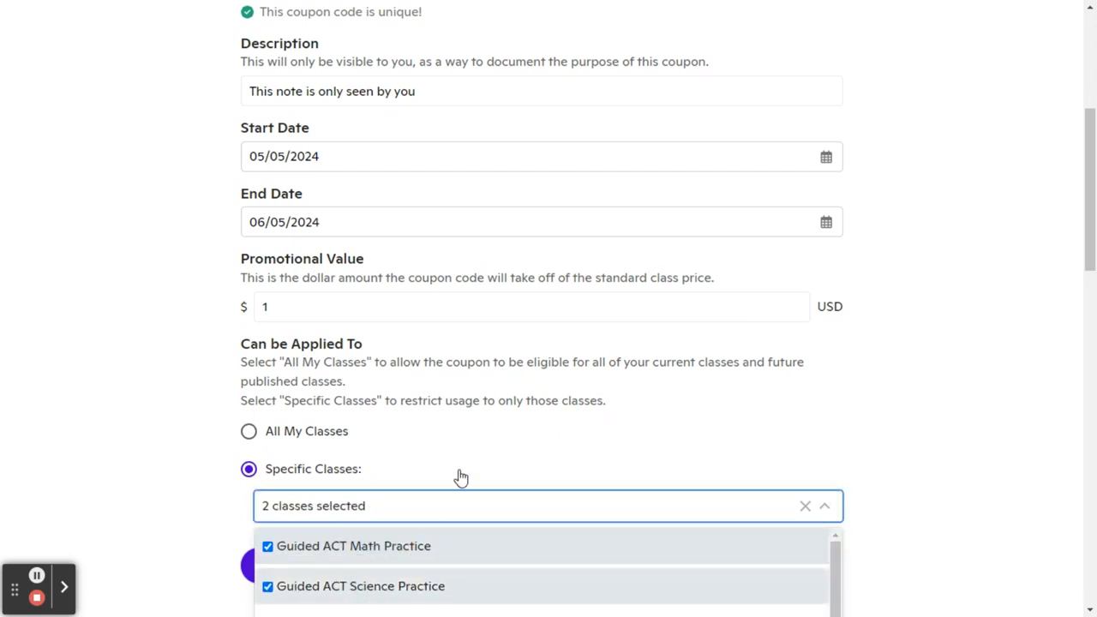
scroll("down", 3)
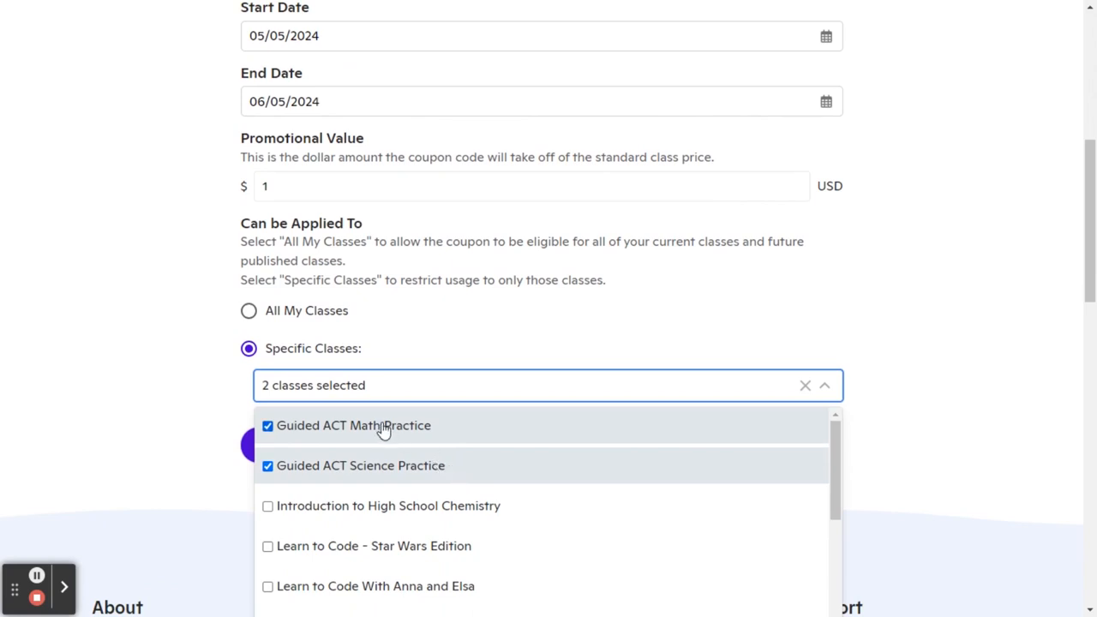
mouse_move(445, 357)
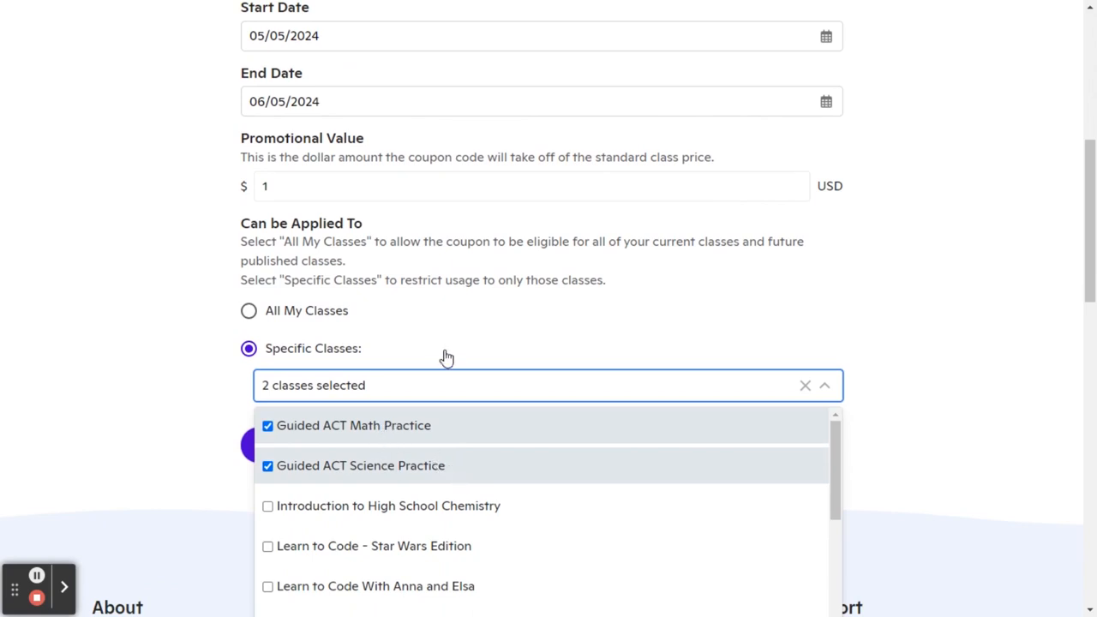
left_click(248, 310)
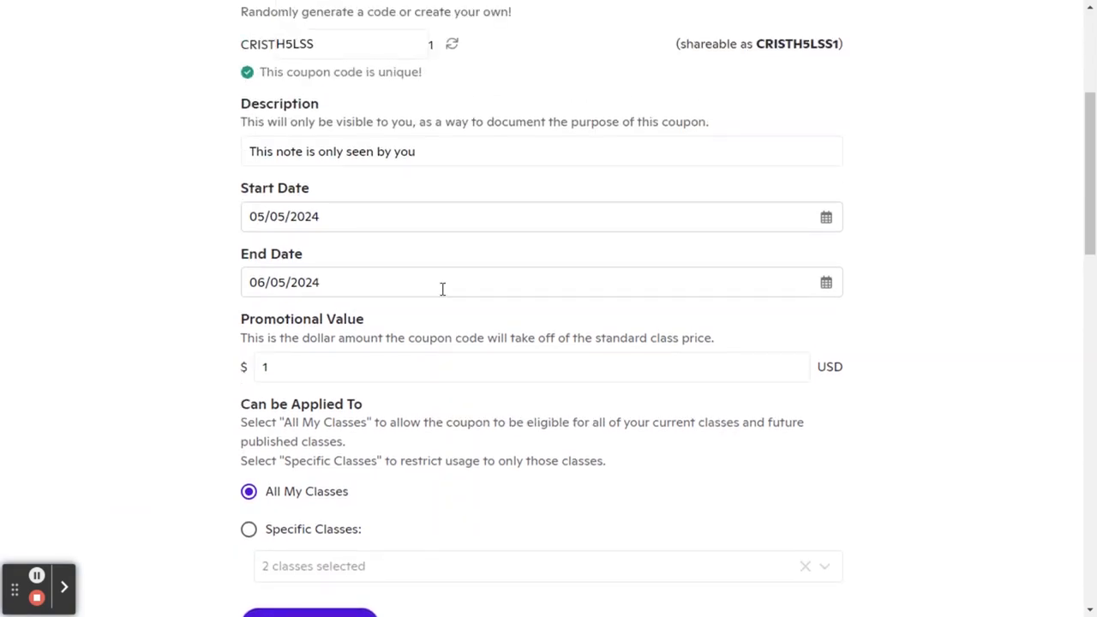
Review the CRISTRPCAI48 share template and select its coupon code.
scroll("down", 3)
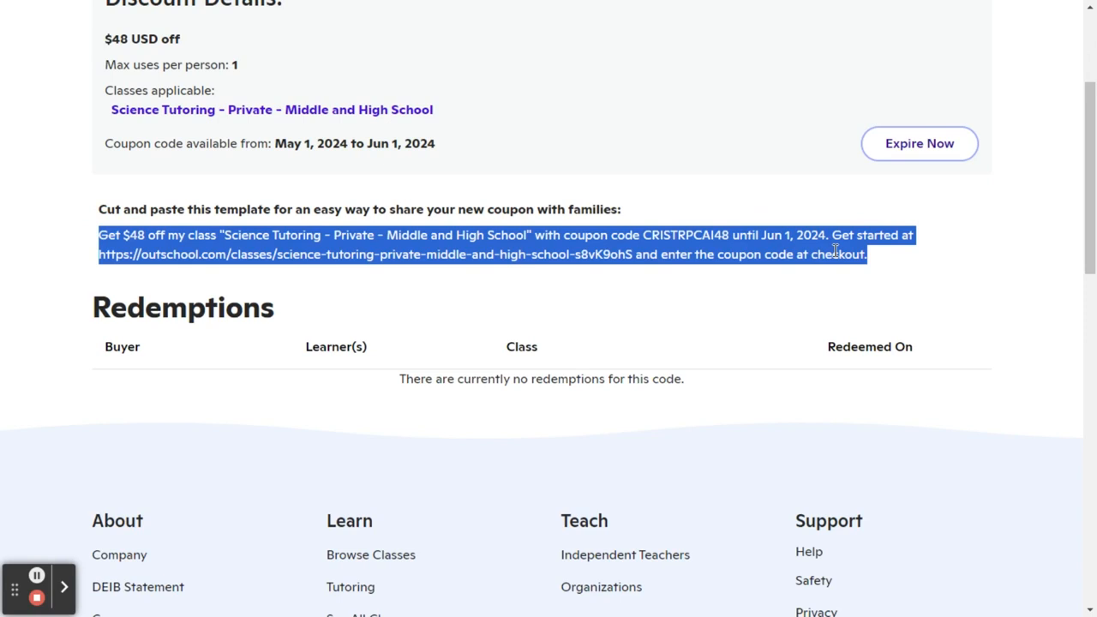
mouse_move(732, 290)
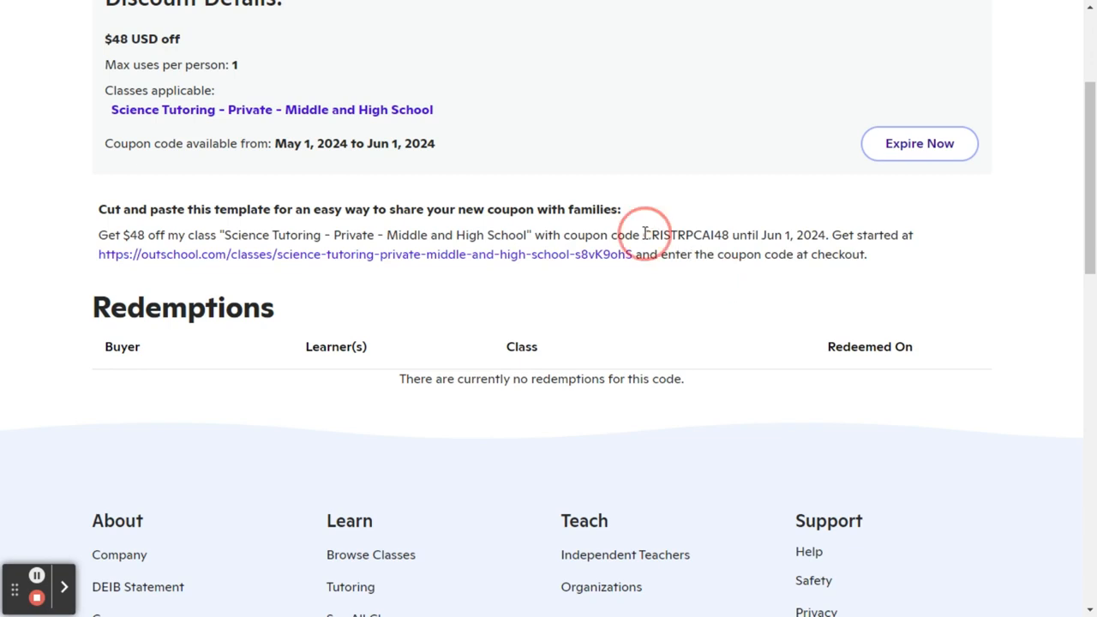
double_click(685, 235)
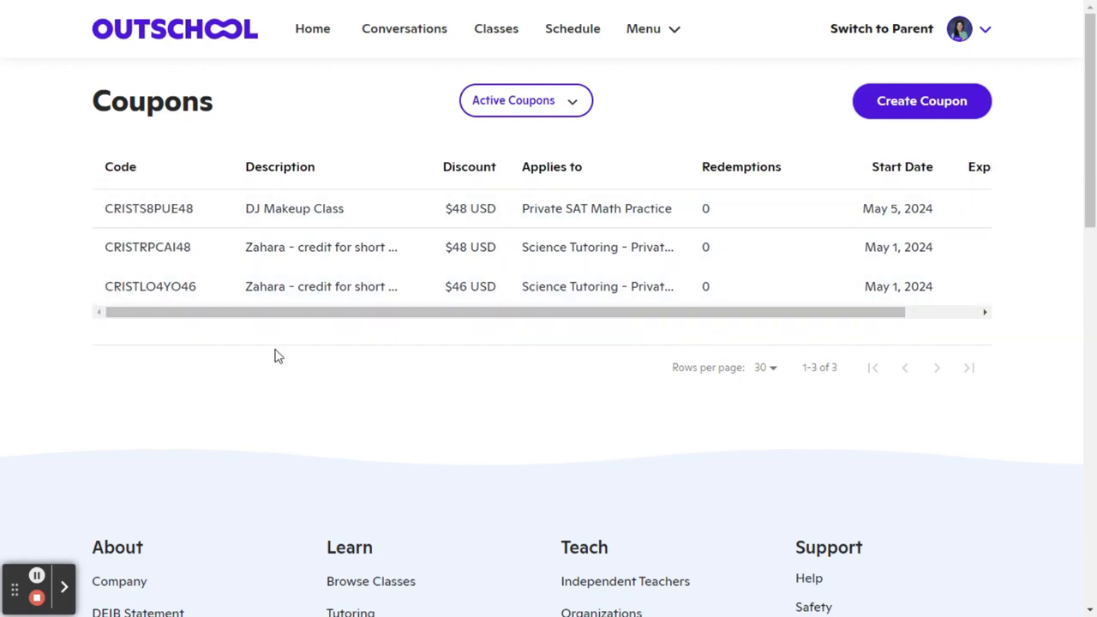
mouse_move(451, 246)
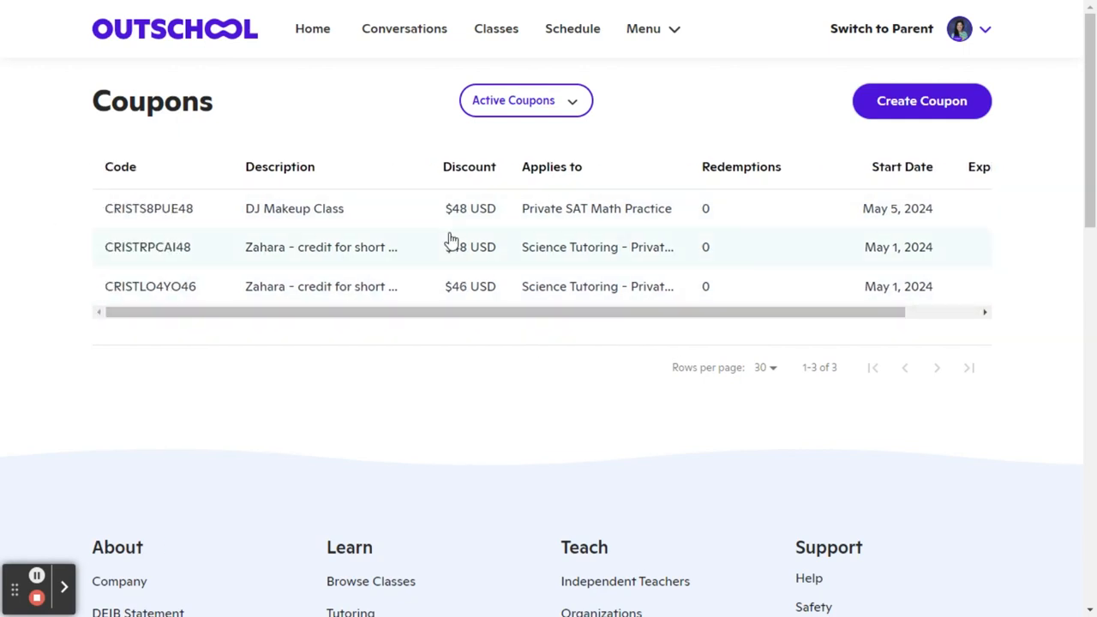
mouse_move(446, 248)
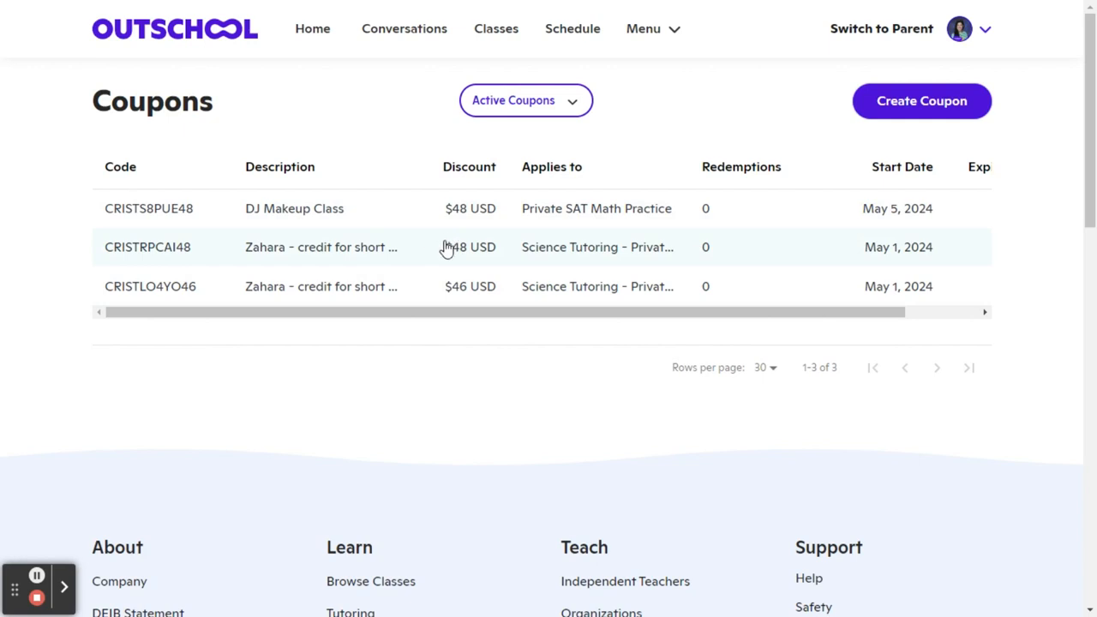
mouse_move(472, 256)
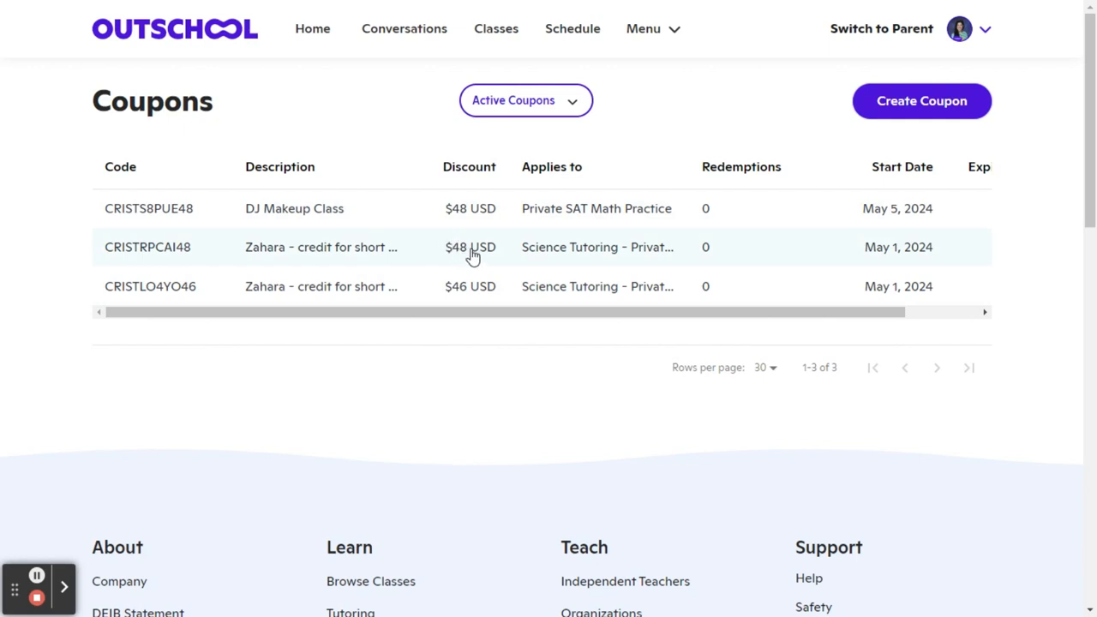
Open coupon CRISTRPCAI48 and select its code in the share template.
left_click(147, 246)
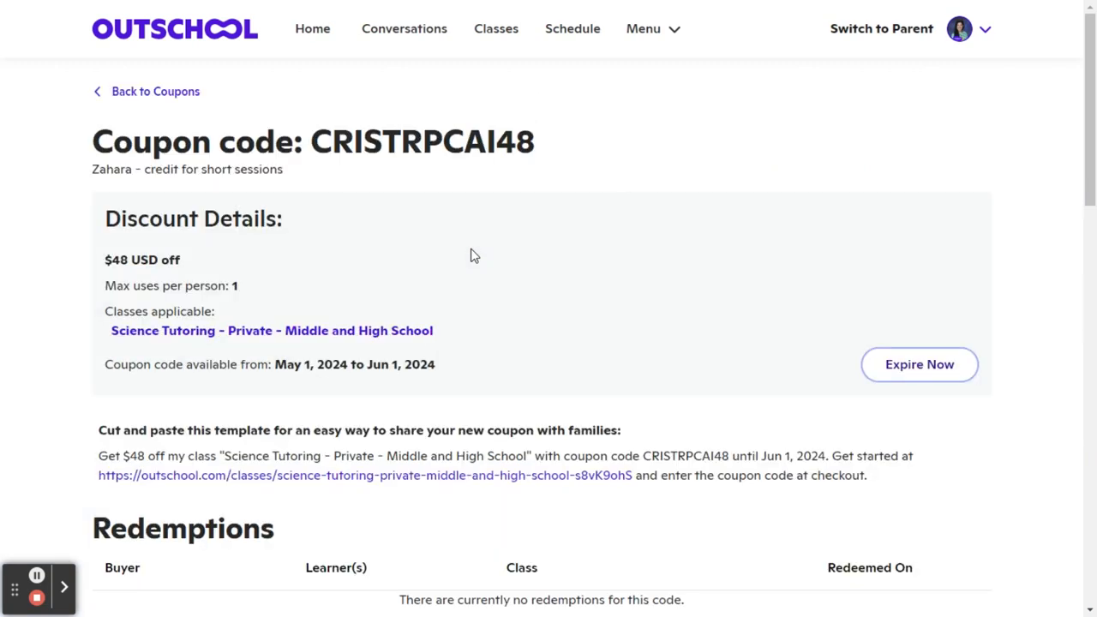
scroll("down", 3)
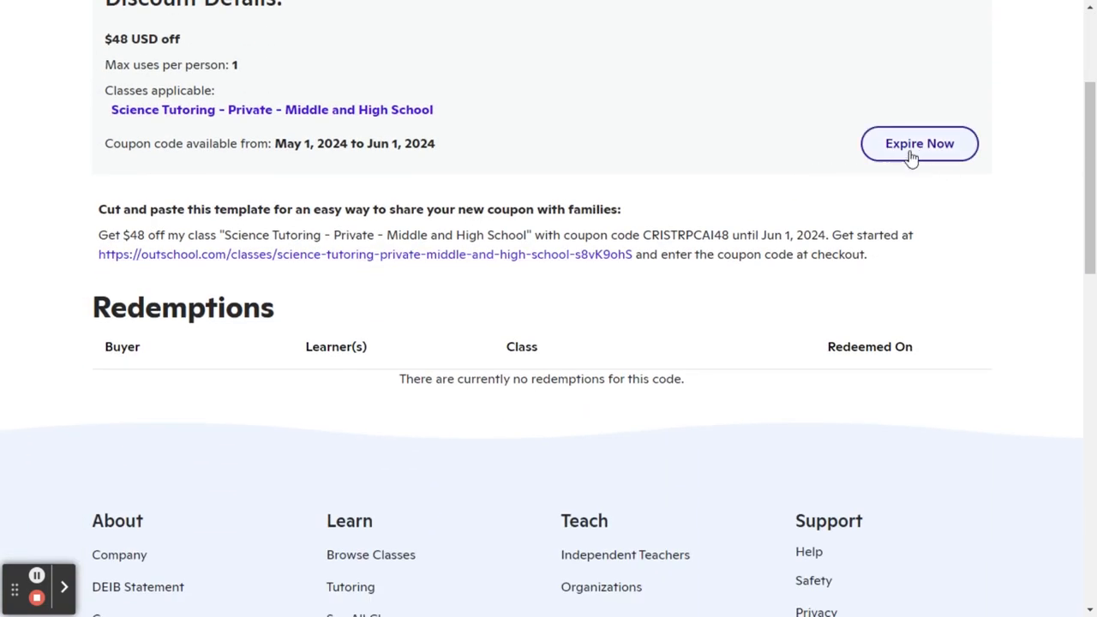
double_click(685, 235)
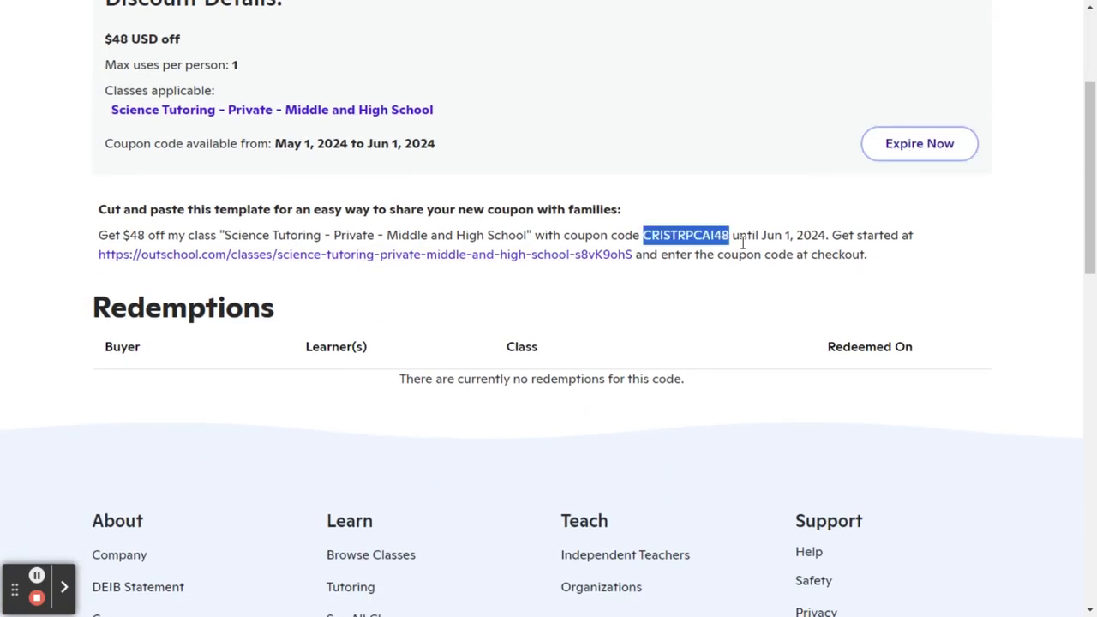
scroll("up", 3)
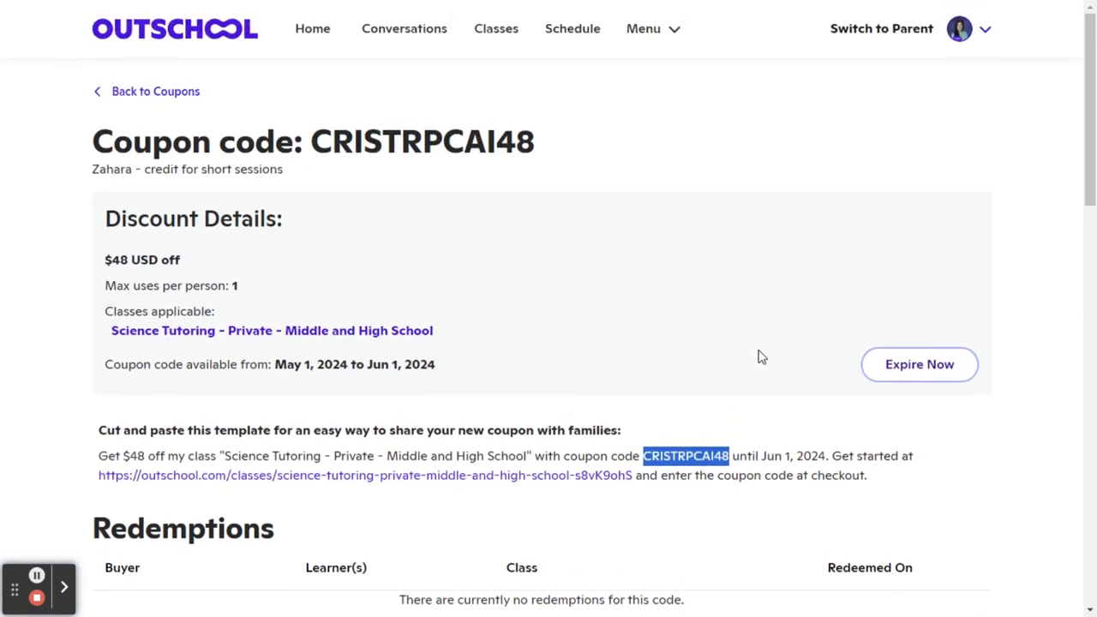